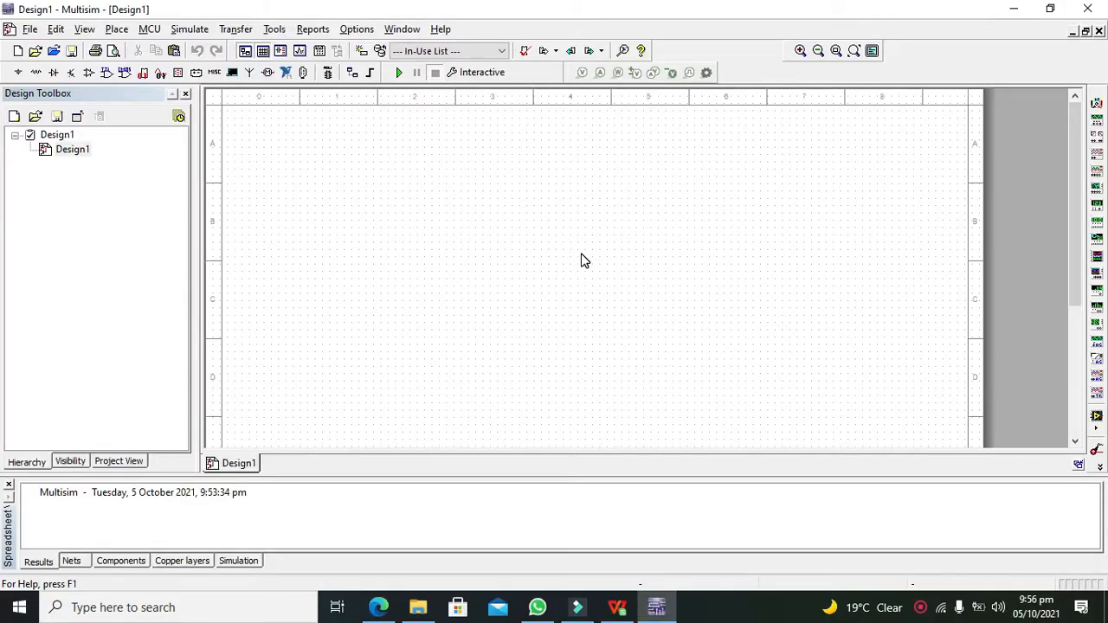
{"action": "mouse_move", "coordinate": [588, 266]}
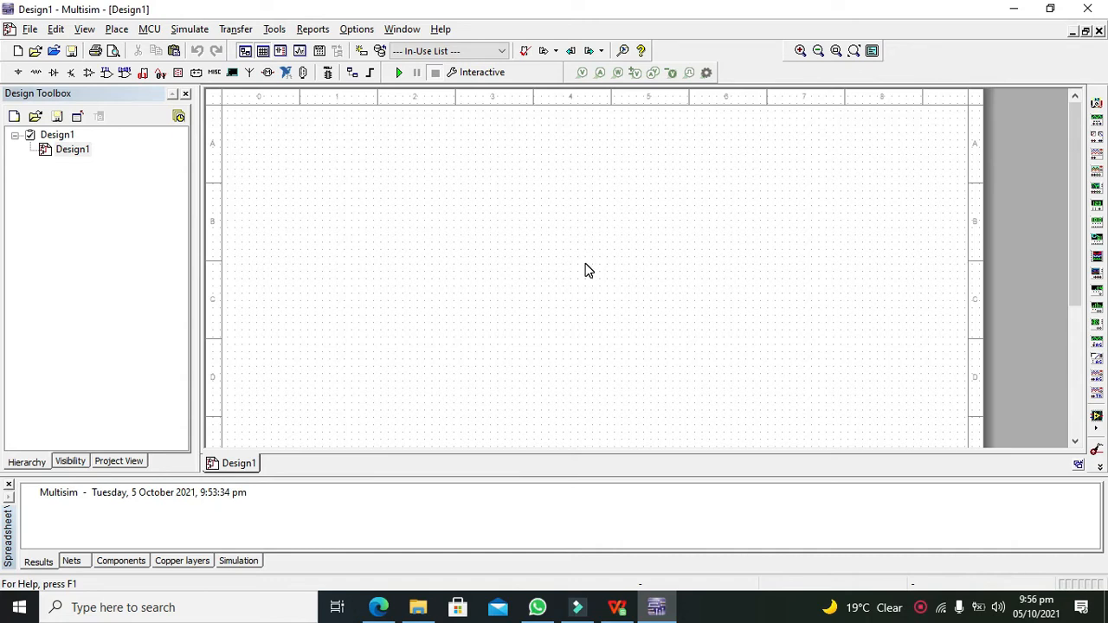
{"action": "mouse_move", "coordinate": [583, 276]}
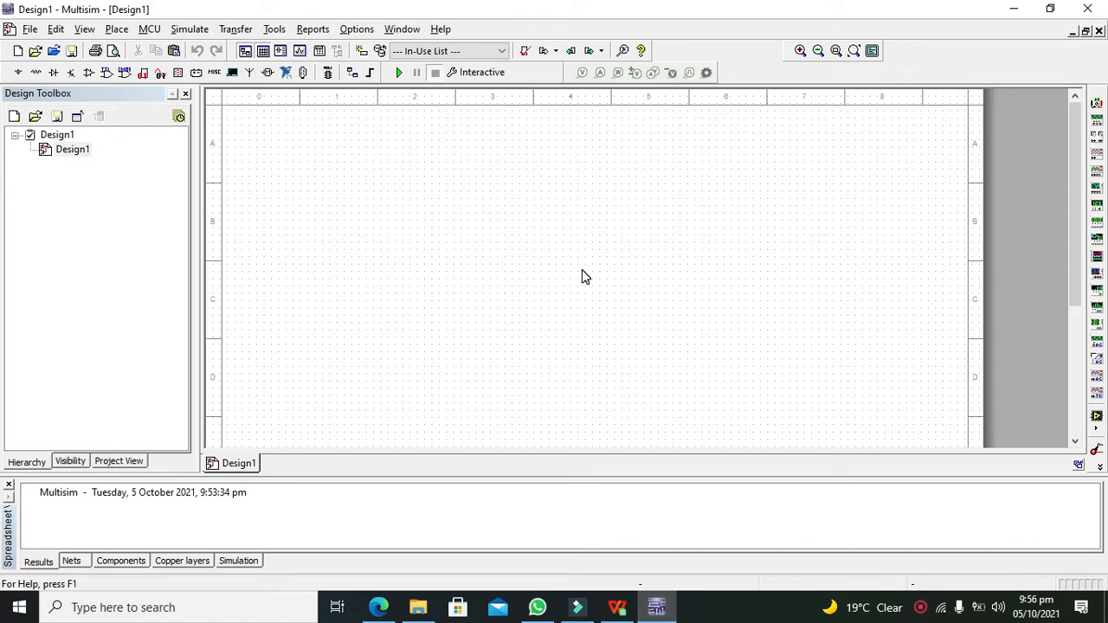
{"action": "mouse_move", "coordinate": [561, 279]}
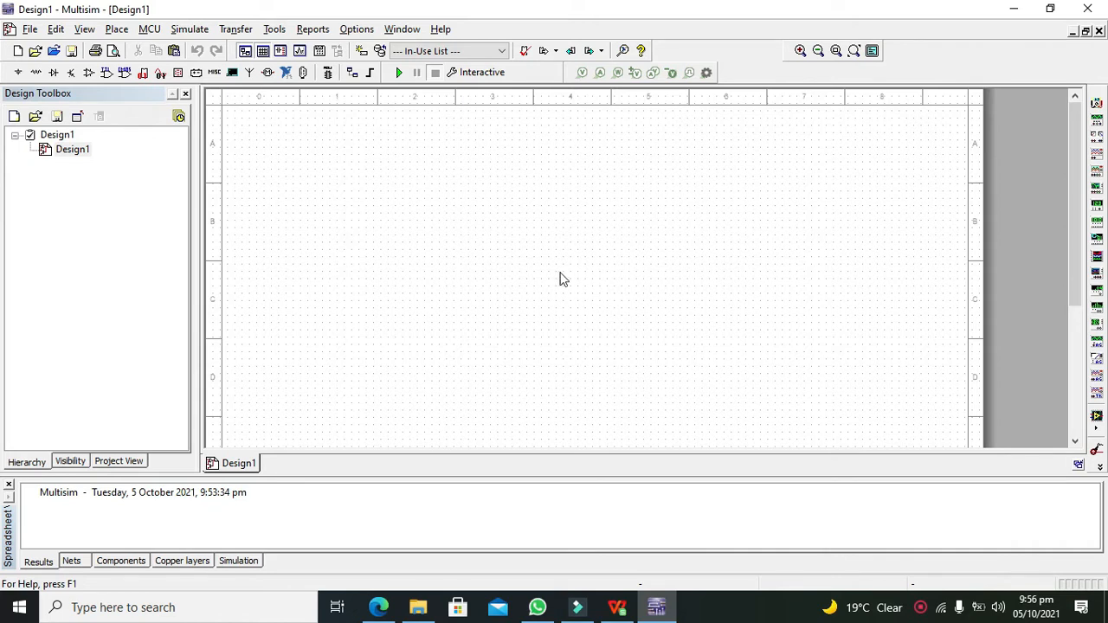
{"action": "mouse_move", "coordinate": [546, 241]}
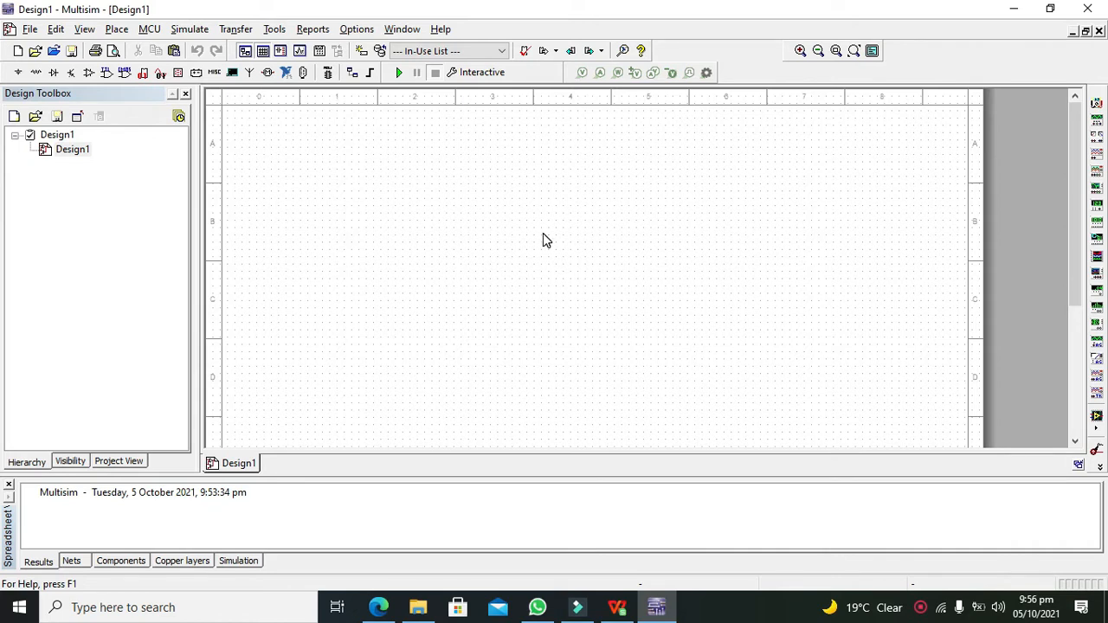
{"action": "mouse_move", "coordinate": [543, 203]}
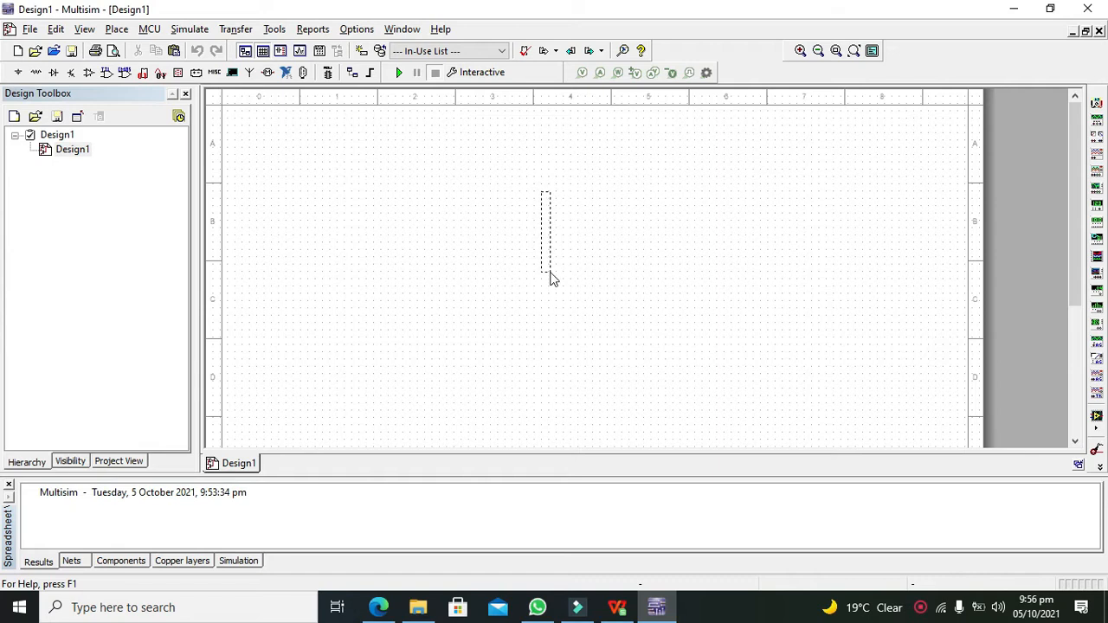
{"action": "mouse_move", "coordinate": [553, 286]}
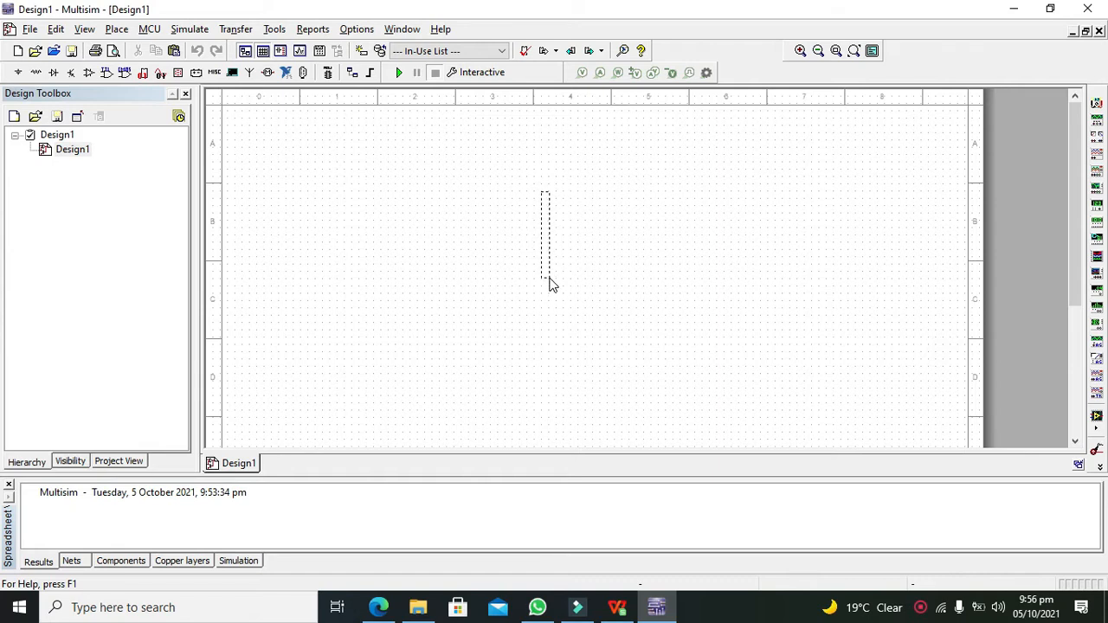
{"action": "mouse_move", "coordinate": [552, 292]}
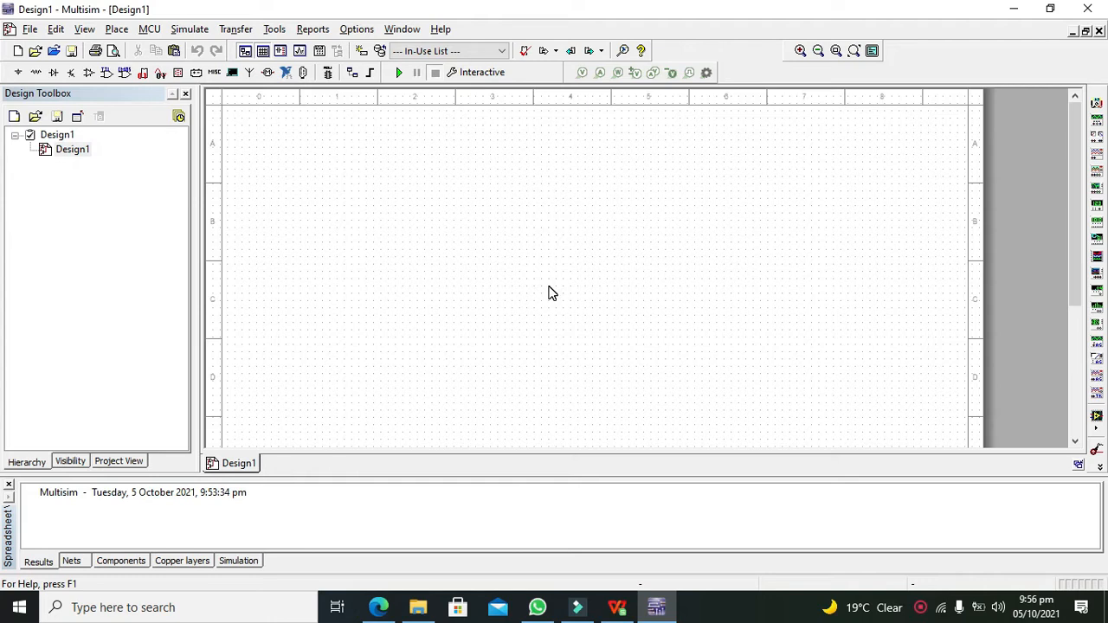
{"action": "mouse_move", "coordinate": [321, 204]}
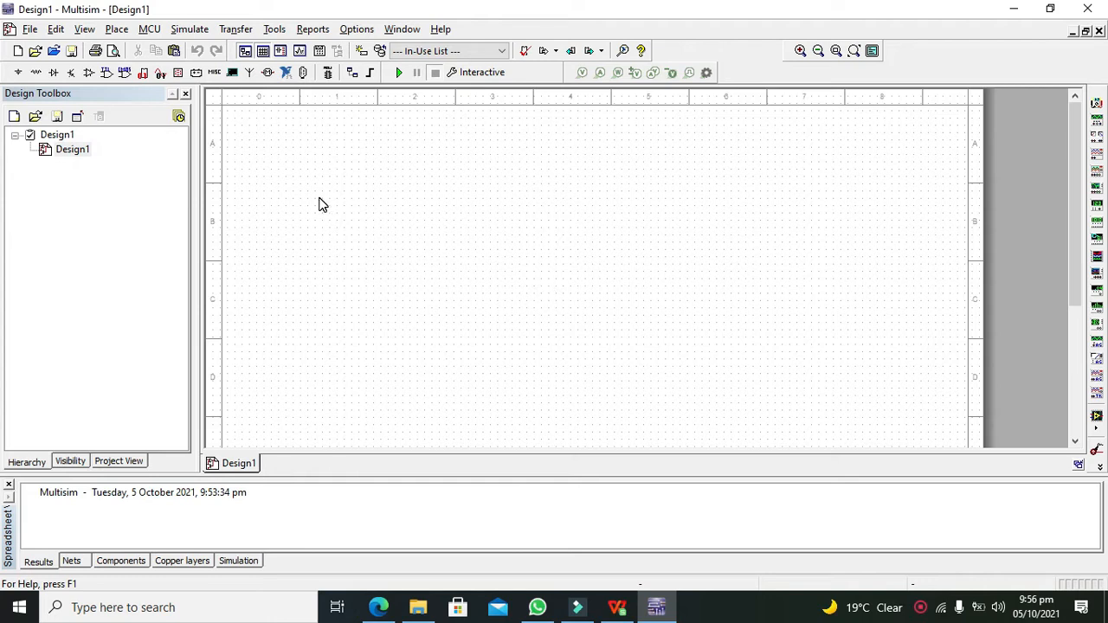
{"action": "mouse_move", "coordinate": [17, 72]}
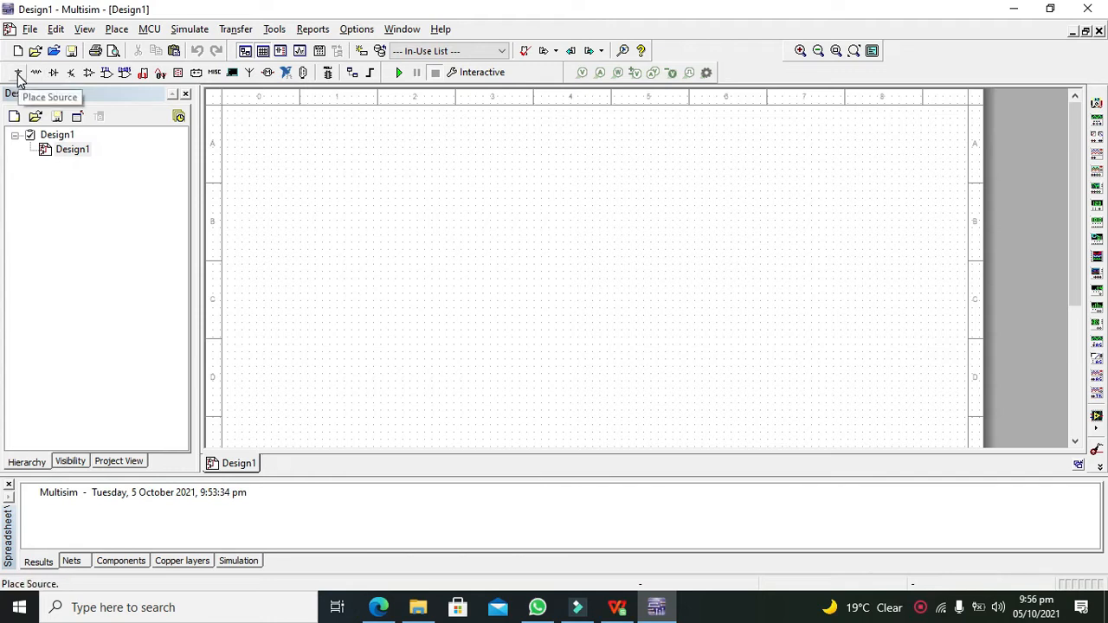
Place a 12 V DC power source and an analog ground from POWER_SOURCES.
{"action": "left_click", "coordinate": [18, 72]}
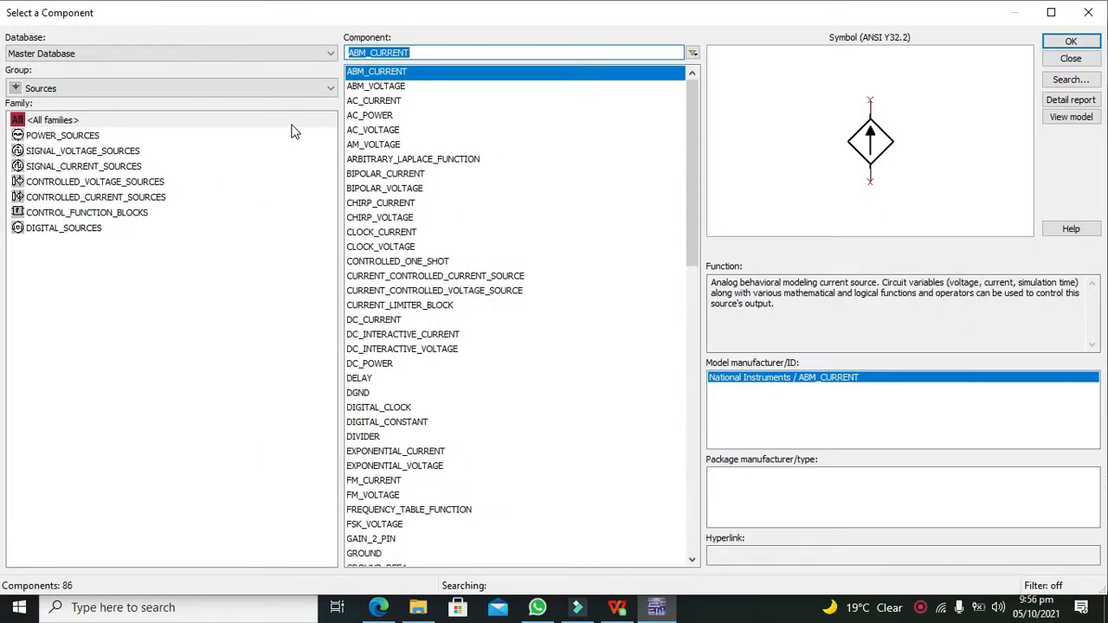
{"action": "left_click", "coordinate": [63, 135]}
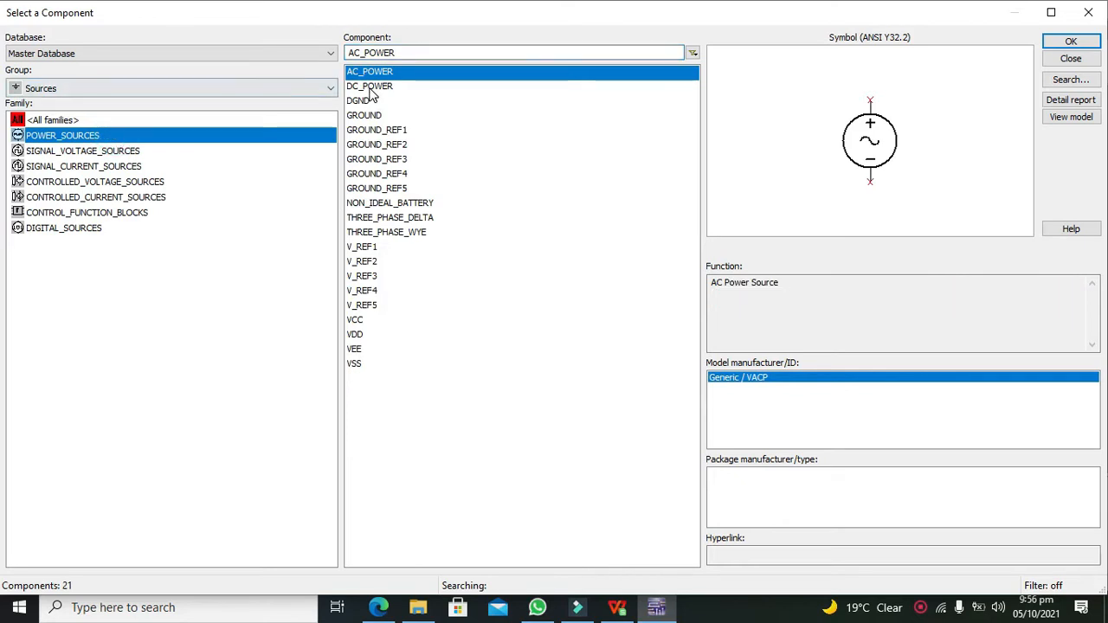
{"action": "left_click", "coordinate": [1071, 41]}
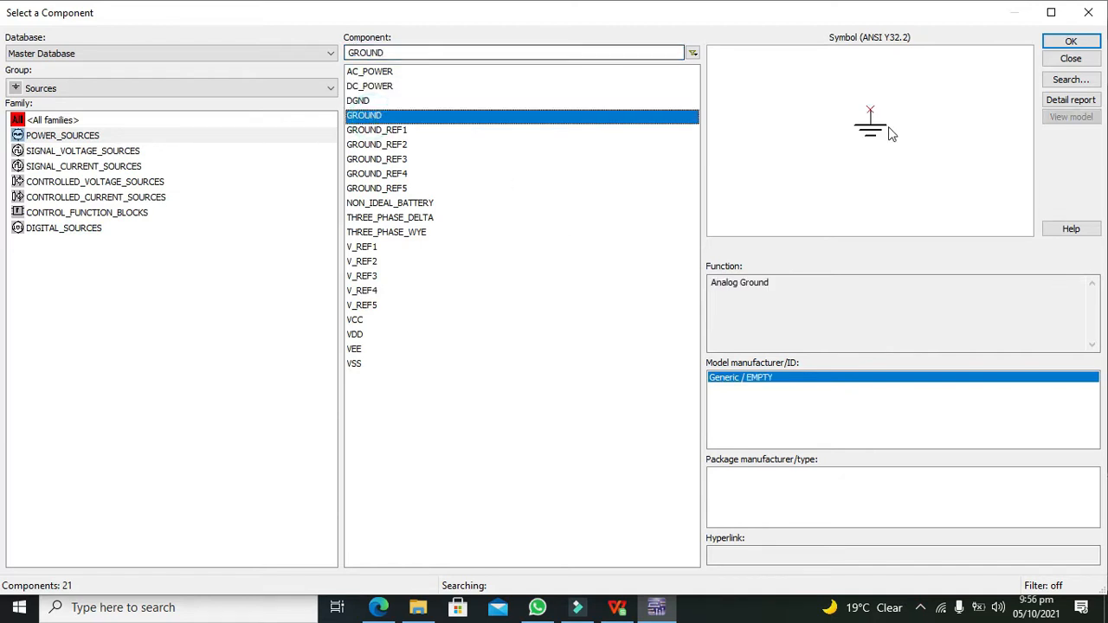
{"action": "left_click", "coordinate": [1071, 58]}
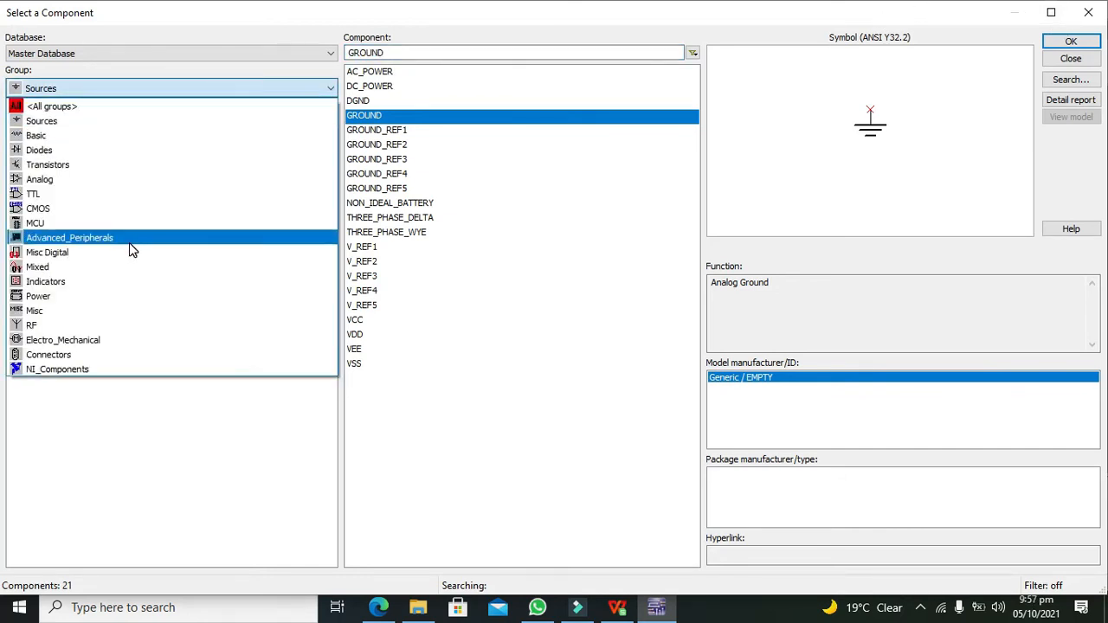
Place a 1µF electrolytic capacitor and a 665Ω resistor from the Basic group.
{"action": "left_click", "coordinate": [41, 88]}
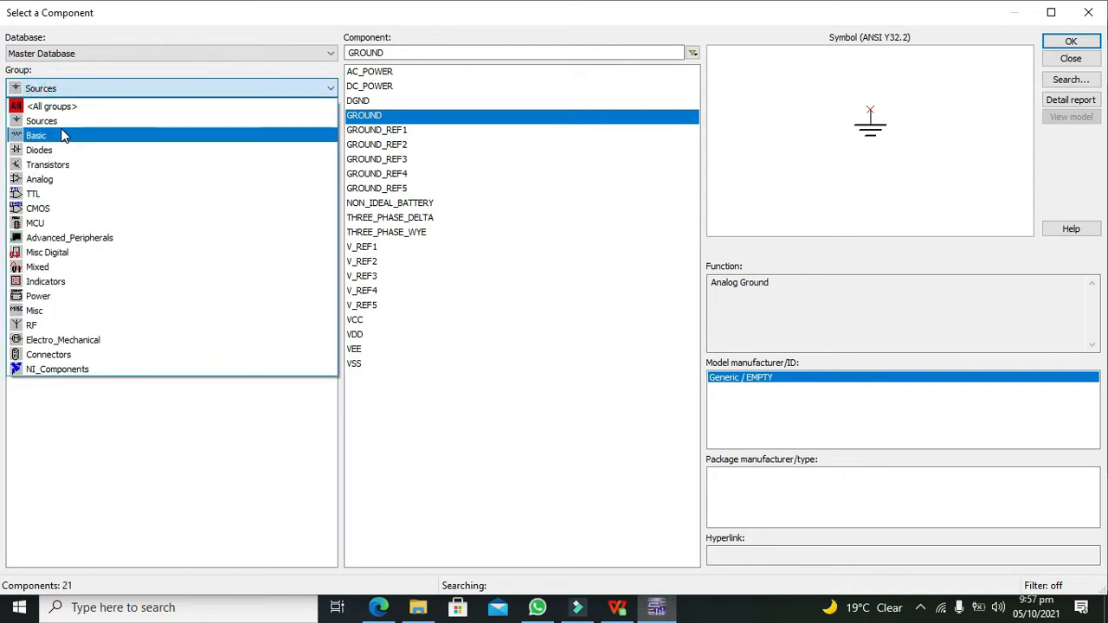
{"action": "left_click", "coordinate": [37, 135]}
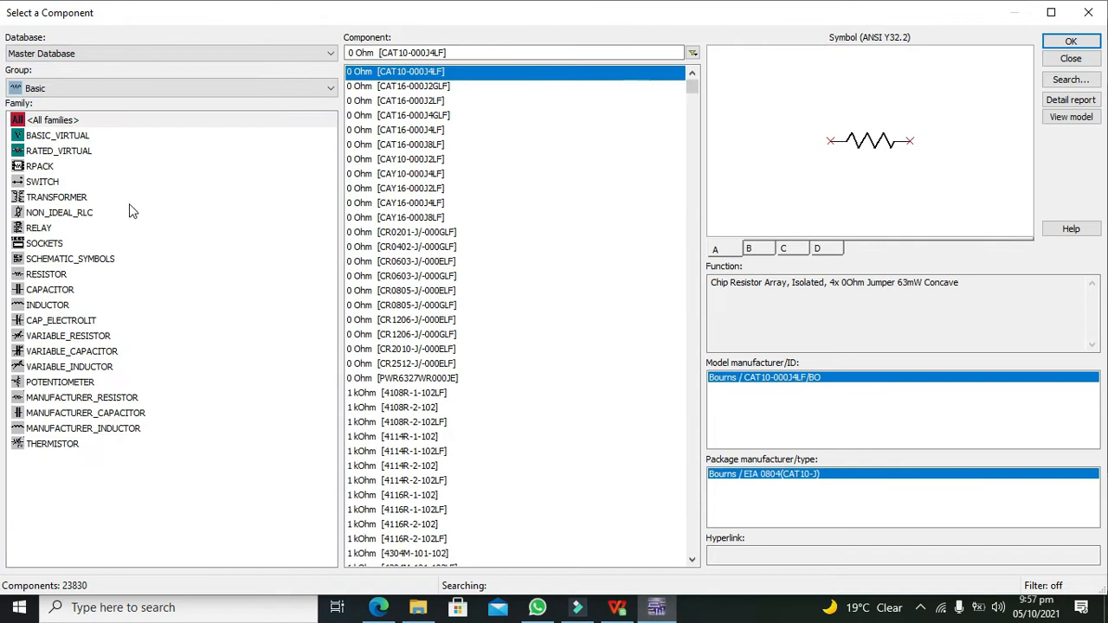
{"action": "mouse_move", "coordinate": [113, 350]}
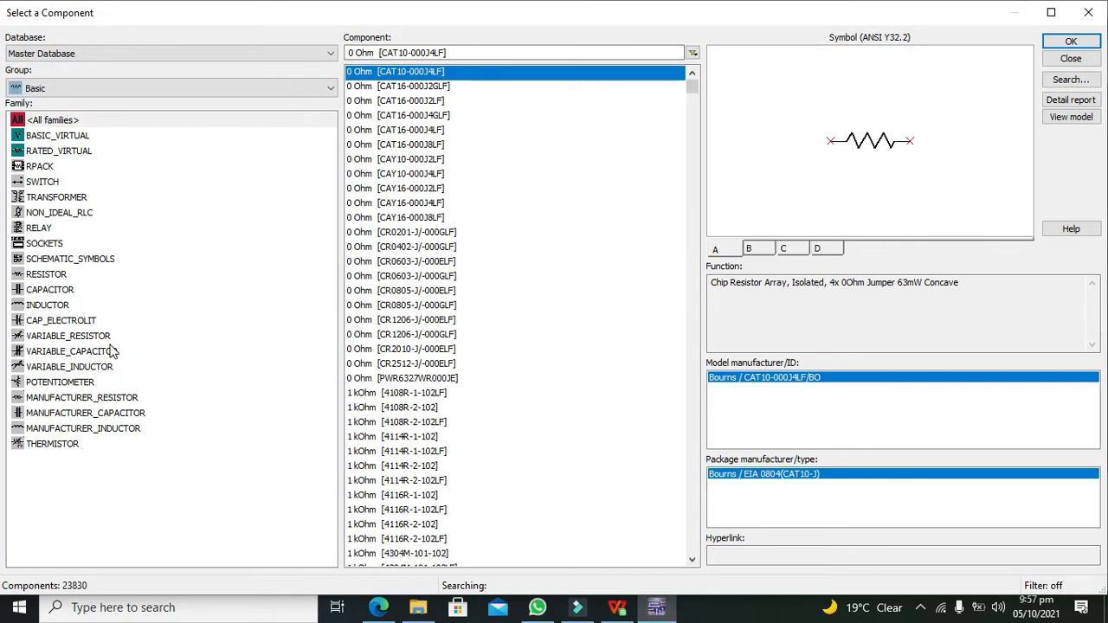
{"action": "left_click", "coordinate": [71, 350]}
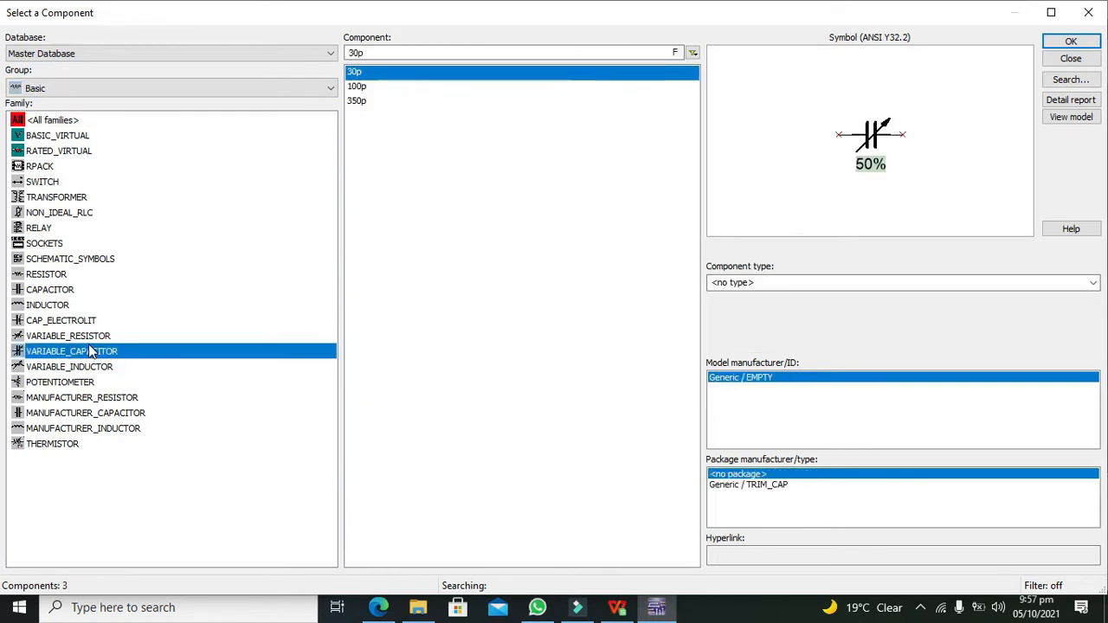
{"action": "left_click", "coordinate": [61, 320]}
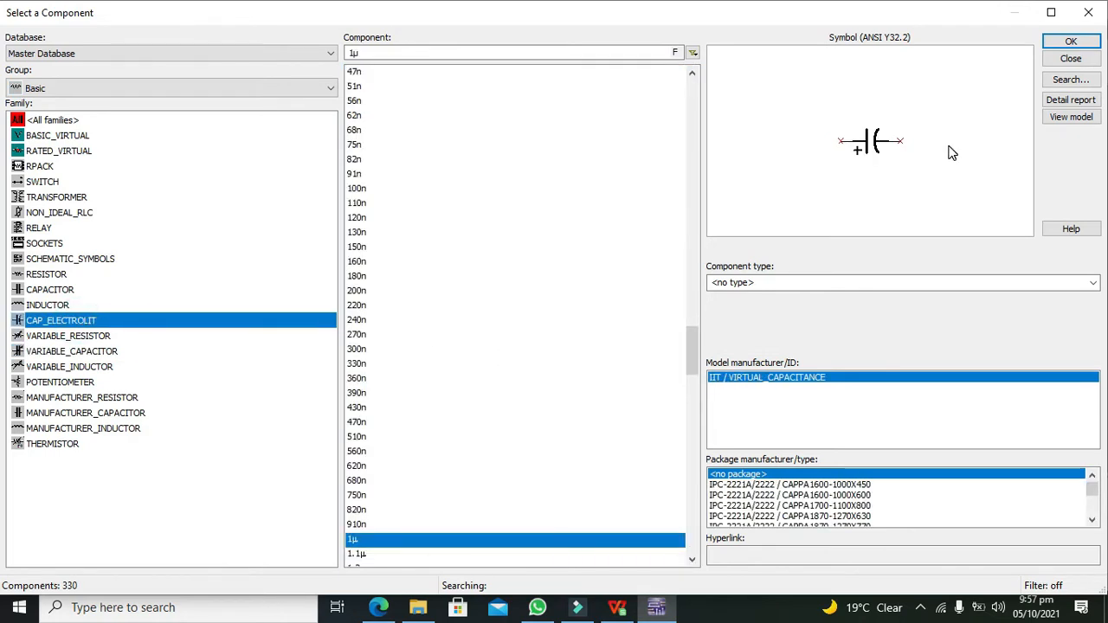
{"action": "left_click", "coordinate": [1071, 41]}
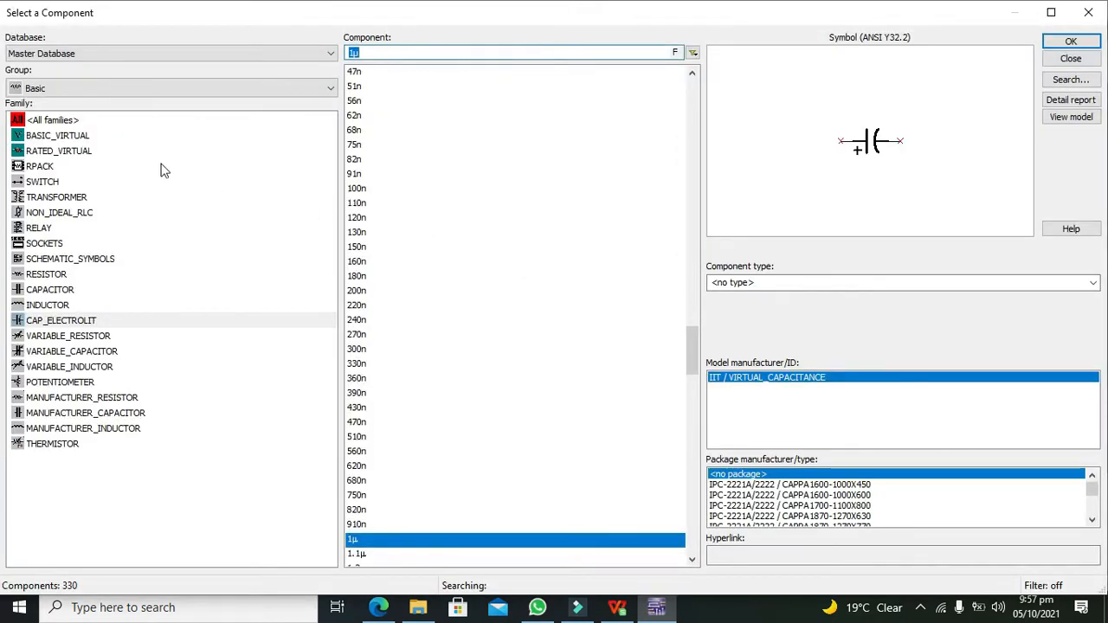
{"action": "left_click", "coordinate": [46, 274]}
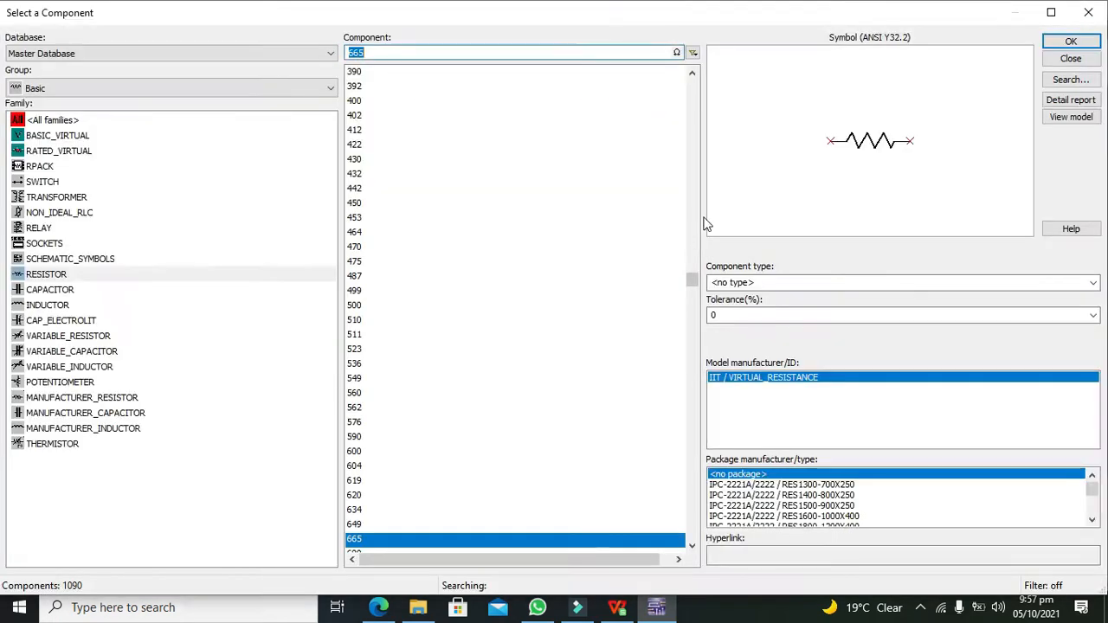
{"action": "left_click", "coordinate": [1071, 40]}
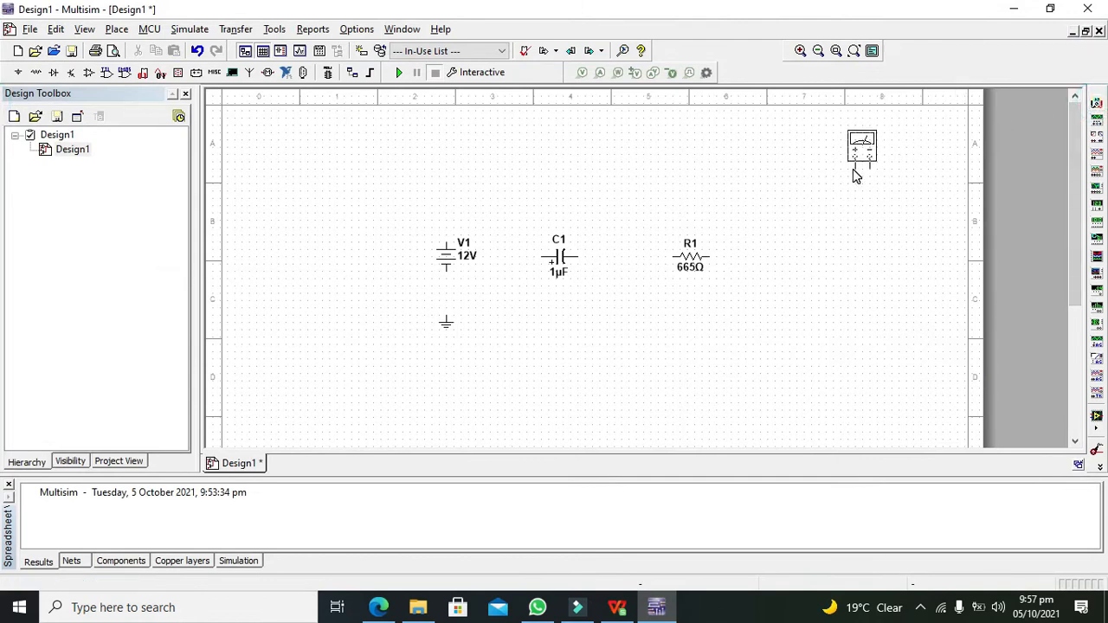
Place multimeter XMM1 near the top right and rotate C1 90° to stand vertical.
{"action": "left_click_drag", "start_coordinate": [861, 148], "coordinate": [840, 164]}
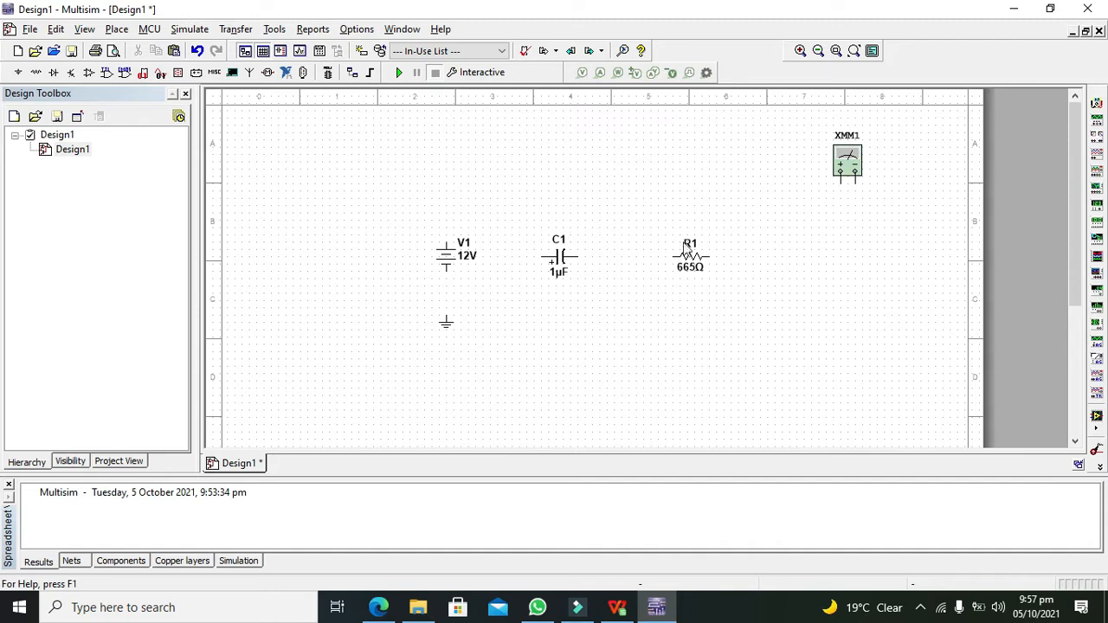
{"action": "left_click", "coordinate": [559, 255]}
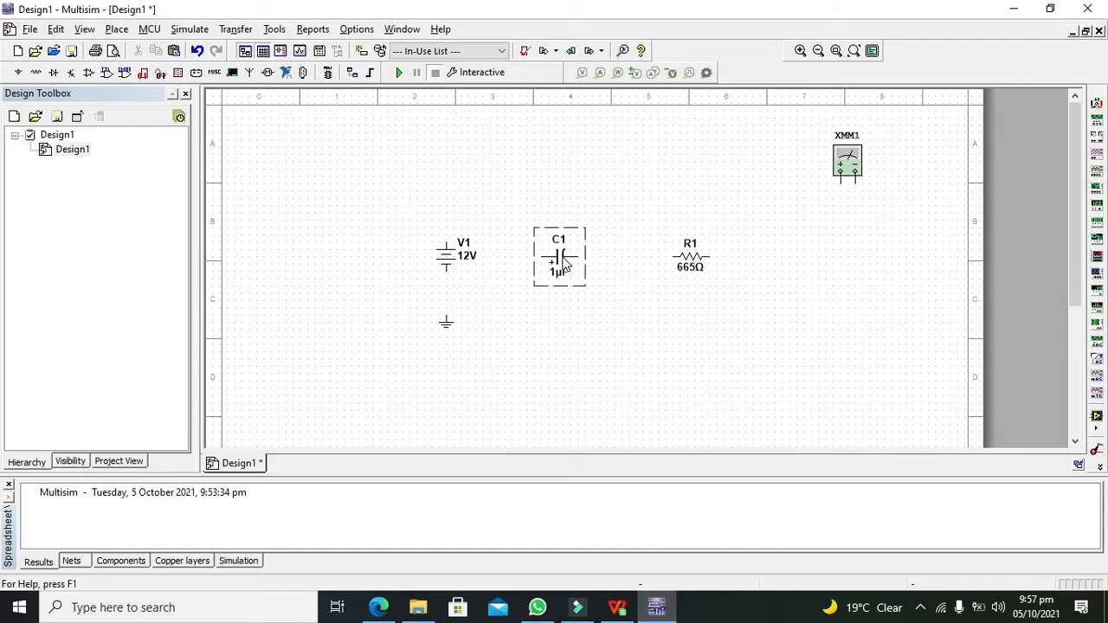
{"action": "right_click", "coordinate": [558, 255]}
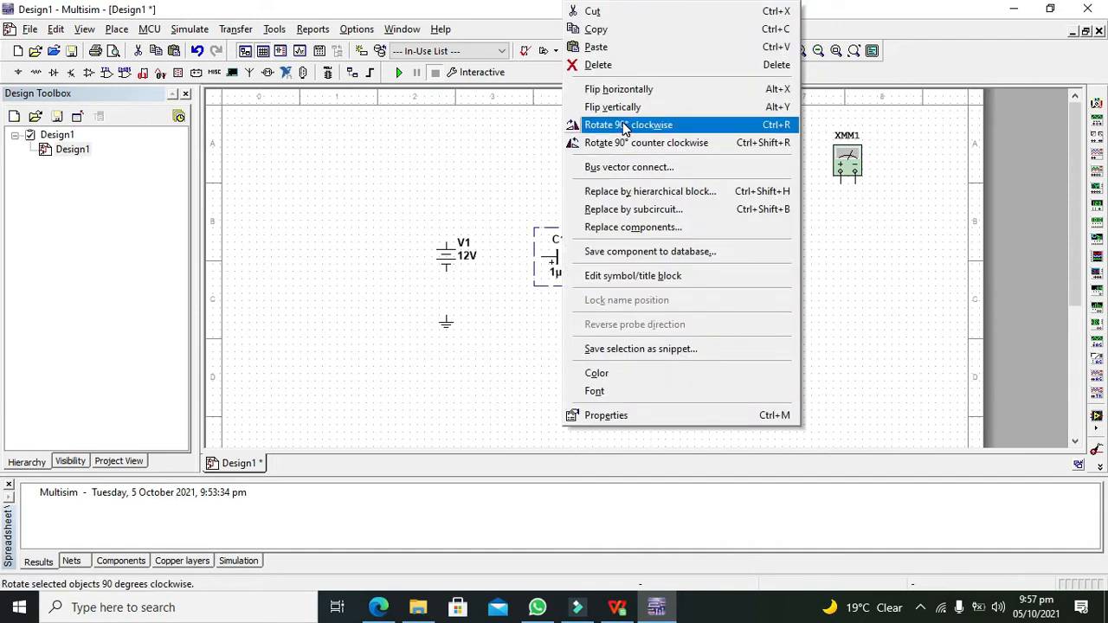
{"action": "left_click", "coordinate": [627, 125]}
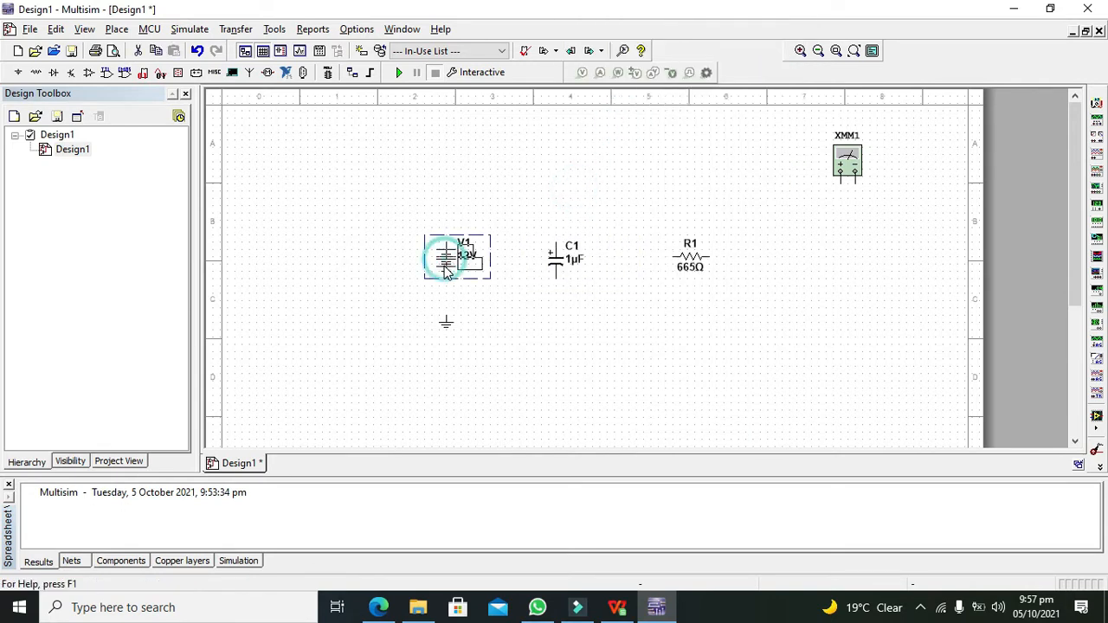
Move battery V1 lower and wire its bottom terminal to ground.
{"action": "left_click", "coordinate": [463, 321]}
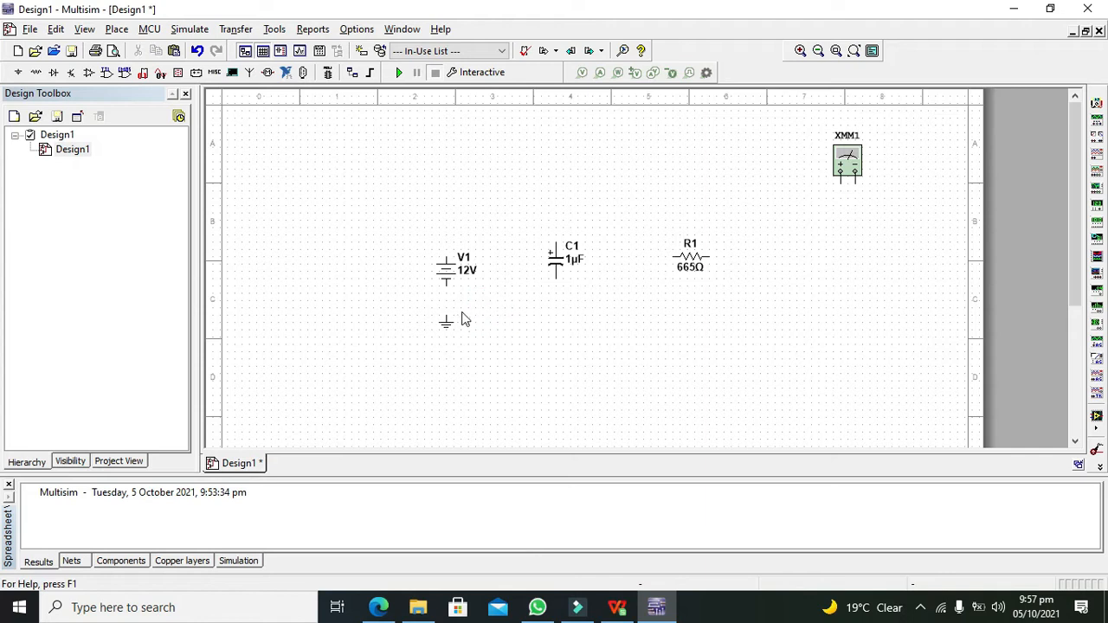
{"action": "left_click", "coordinate": [445, 292]}
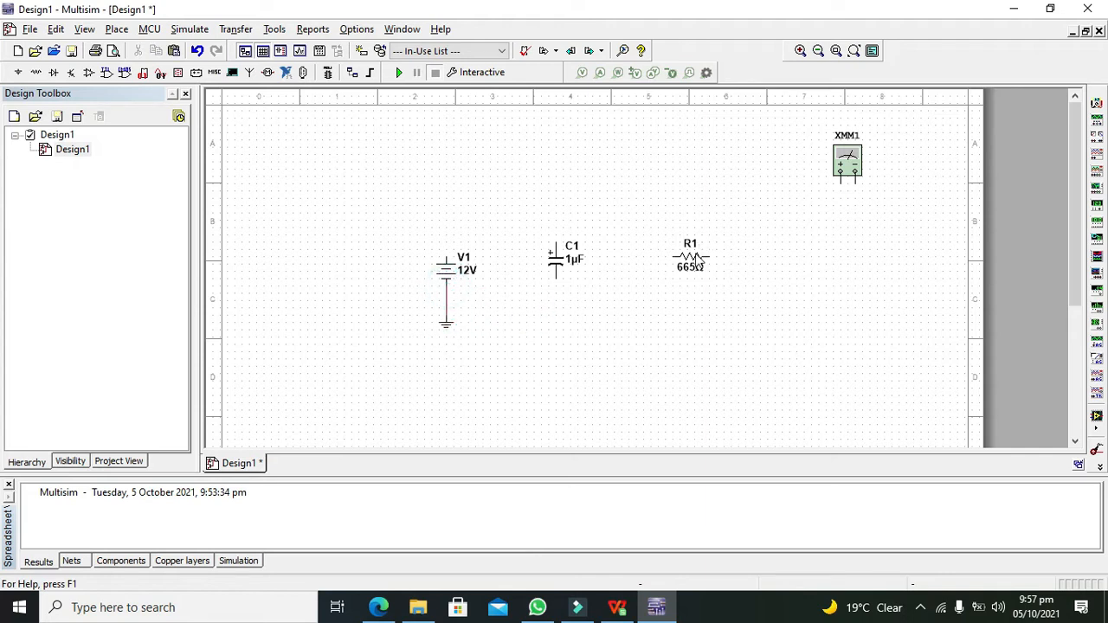
{"action": "left_click", "coordinate": [690, 257]}
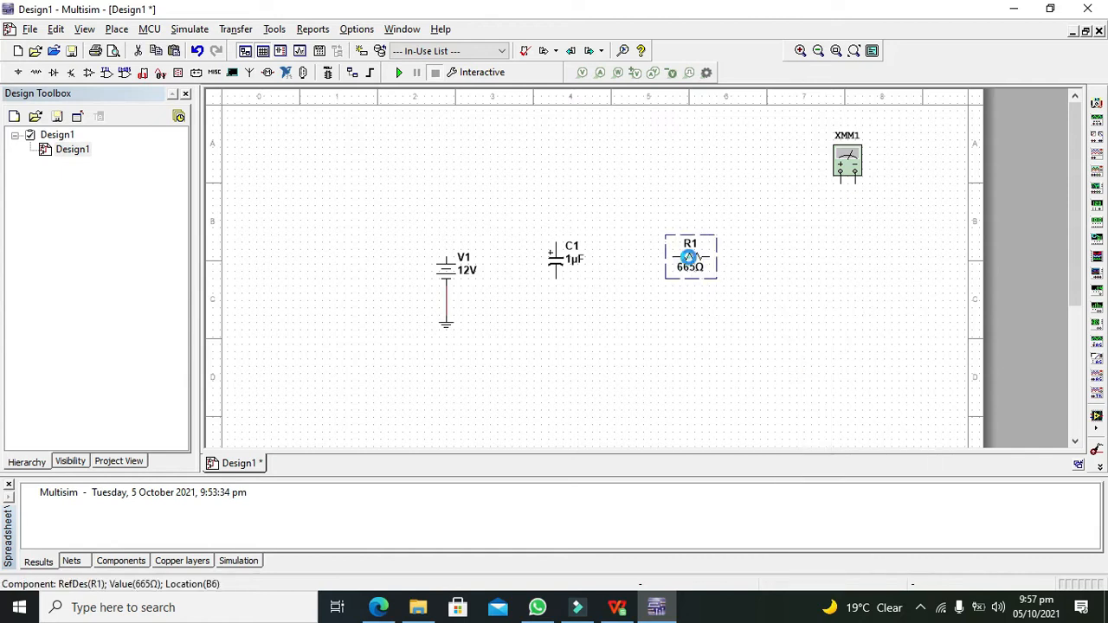
Enter 1000 as resistor R1's resistance in its properties and apply.
{"action": "double_click", "coordinate": [690, 257]}
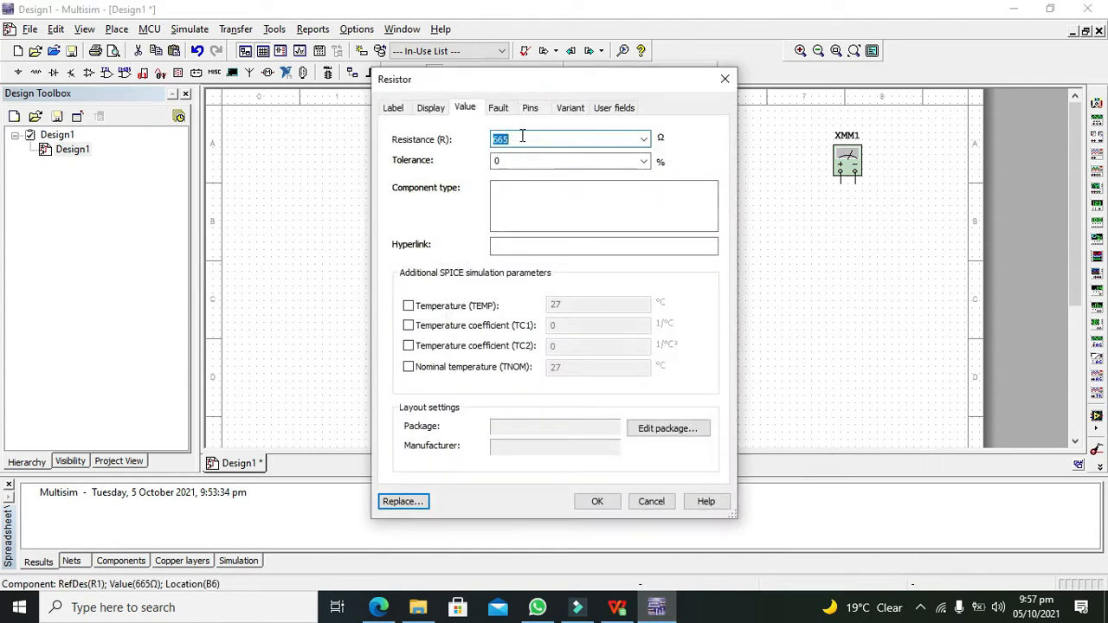
{"action": "type", "text": "1000"}
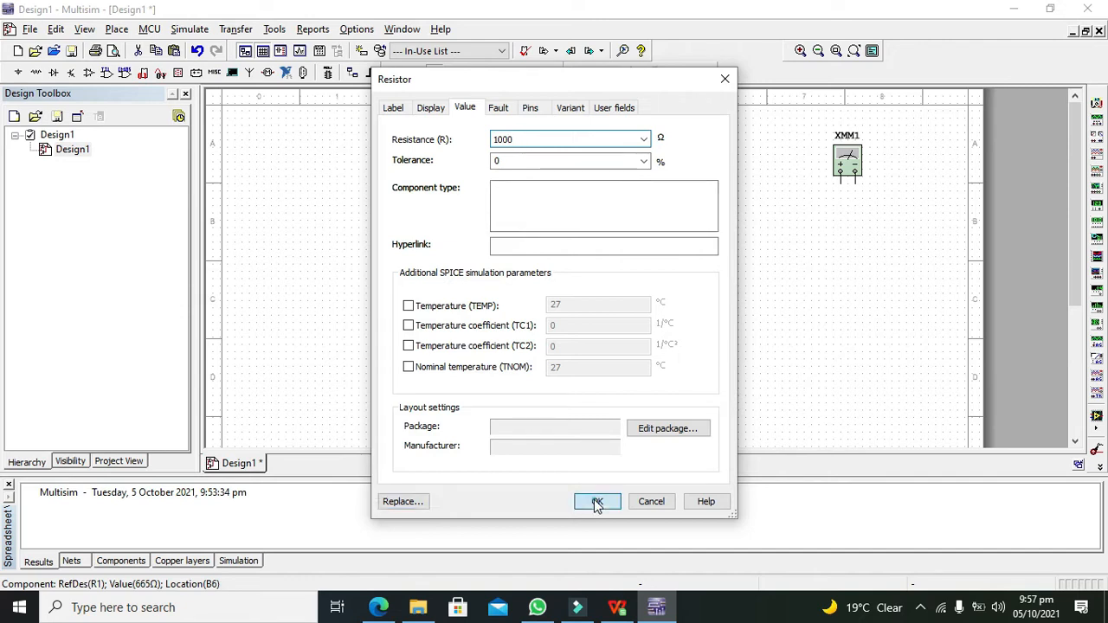
{"action": "left_click", "coordinate": [596, 501]}
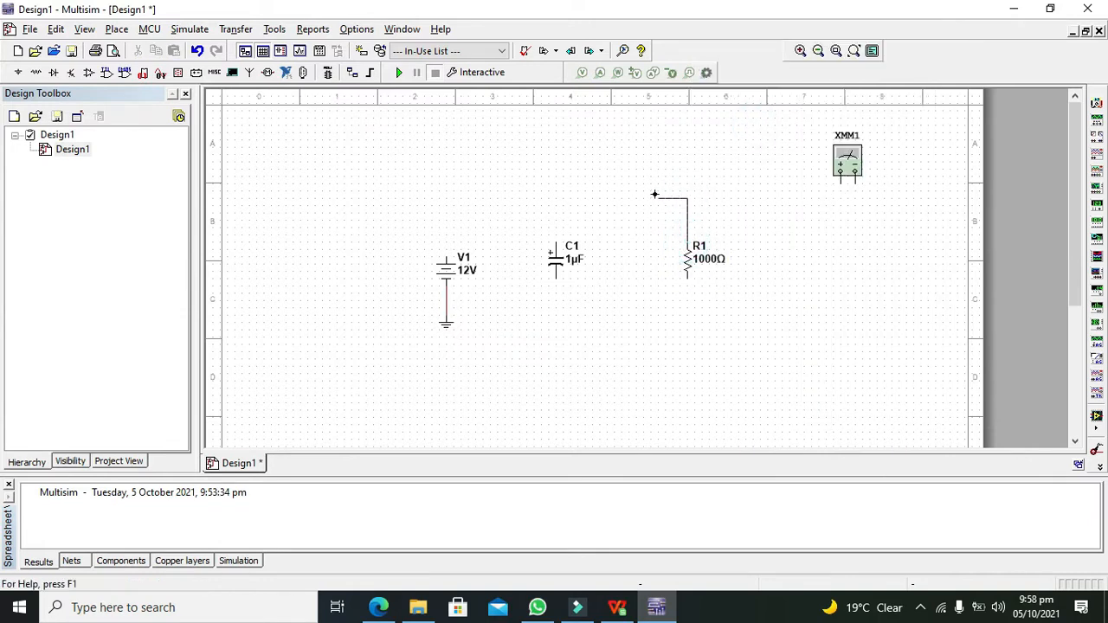
Wire C1's top to R1's top, and R1's bottom to C1's bottom and ground.
{"action": "left_click", "coordinate": [554, 241]}
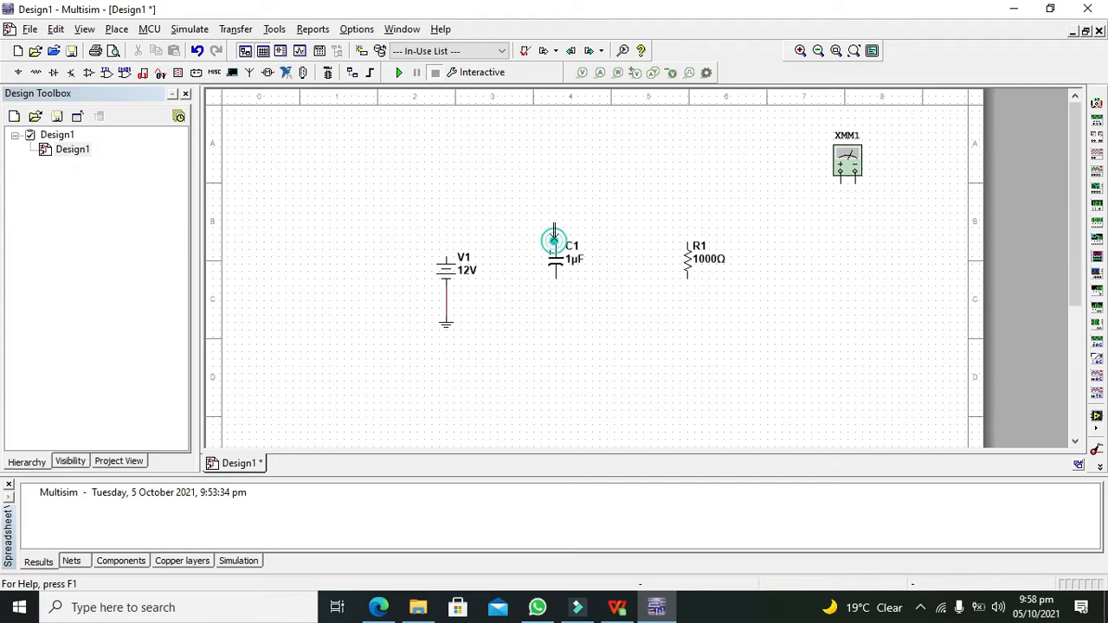
{"action": "left_click_drag", "start_coordinate": [554, 240], "coordinate": [688, 277]}
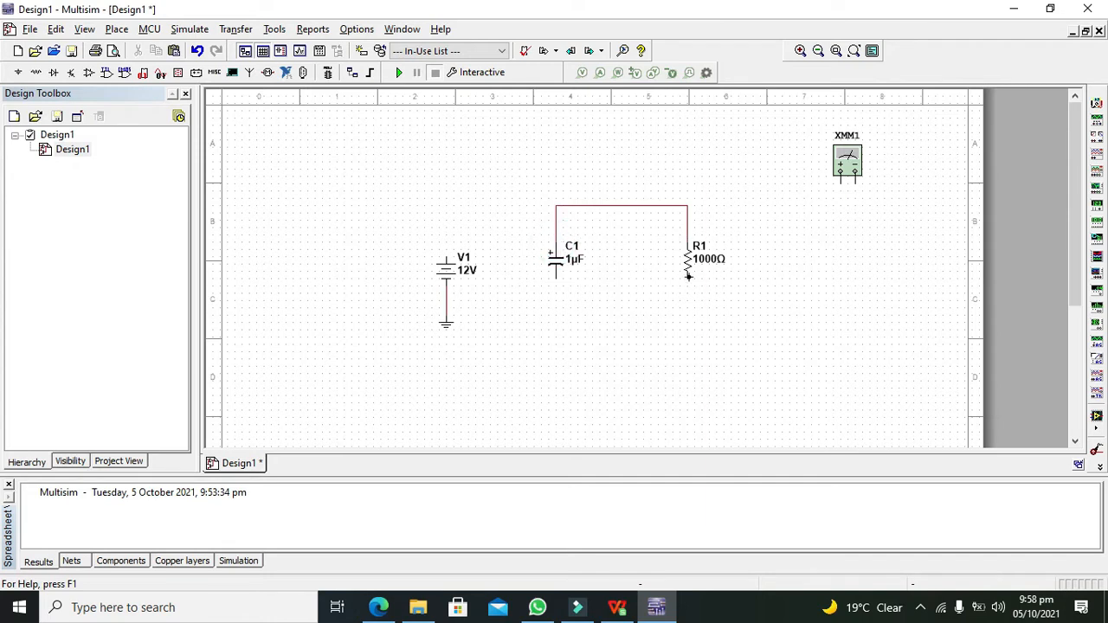
{"action": "left_click_drag", "start_coordinate": [689, 277], "coordinate": [556, 314]}
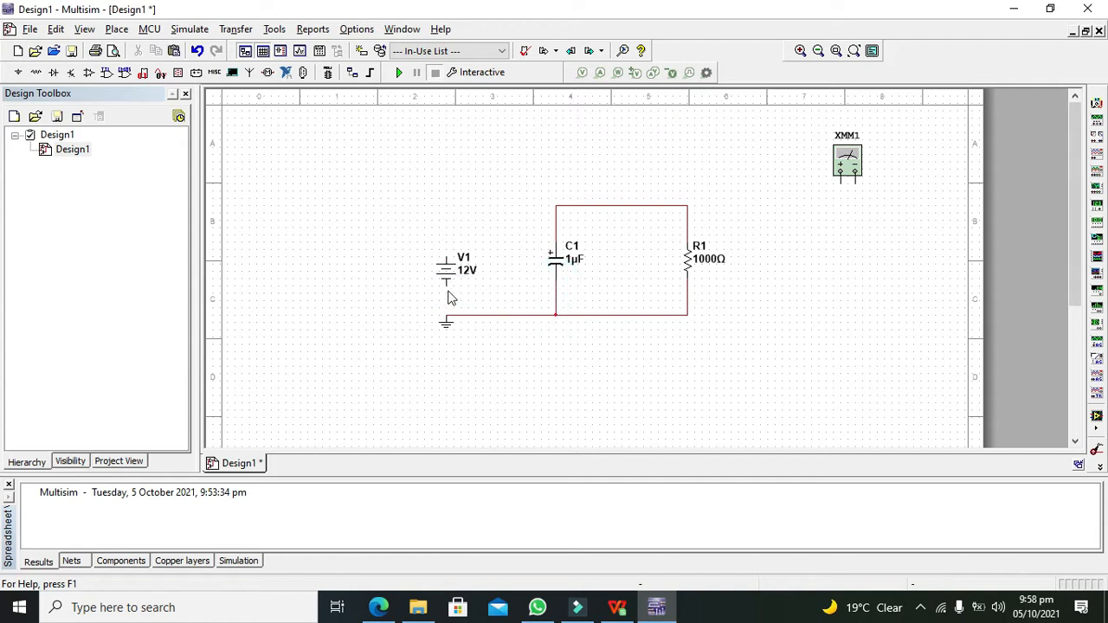
{"action": "left_click", "coordinate": [446, 319]}
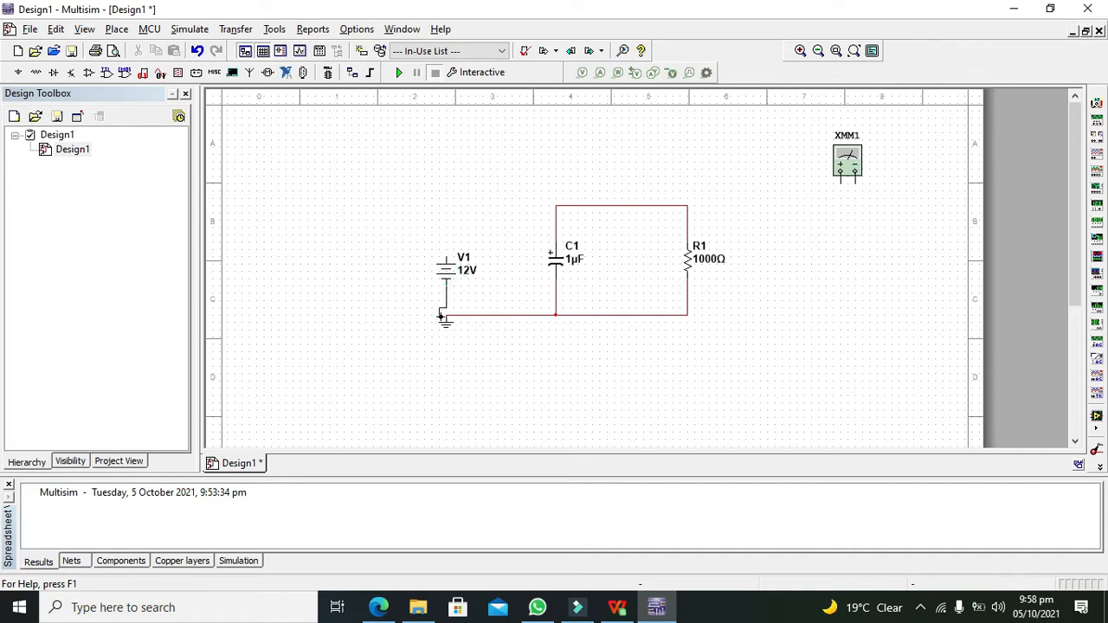
{"action": "left_click", "coordinate": [446, 313]}
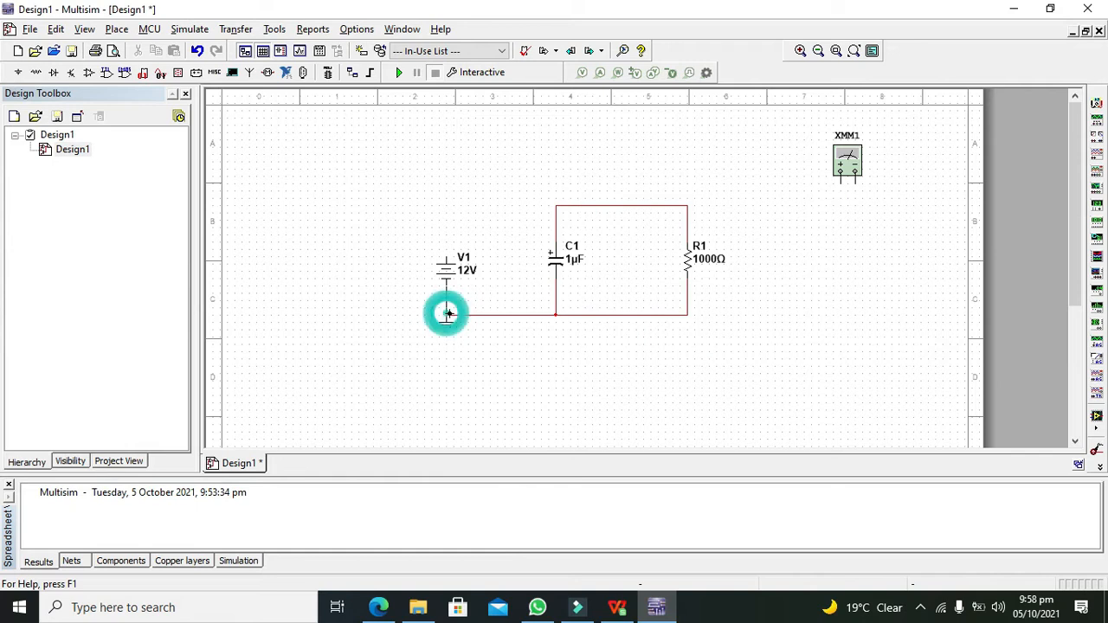
{"action": "left_click", "coordinate": [448, 313]}
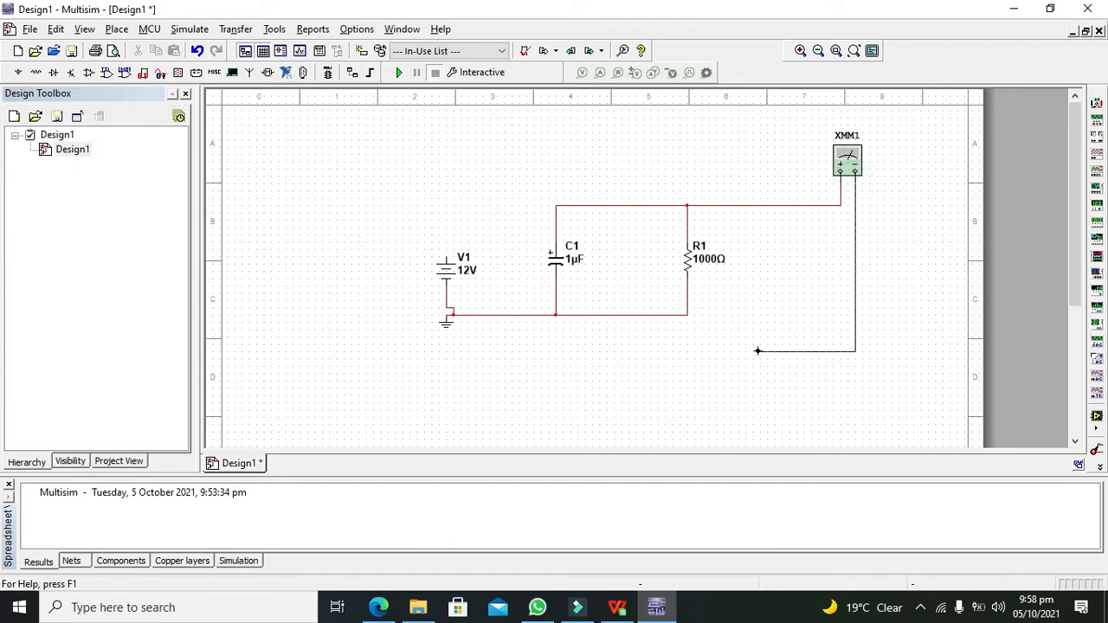
Connect the multimeter's second lead to the bottom wire and browse Basic > SWITCH.
{"action": "left_click", "coordinate": [689, 312]}
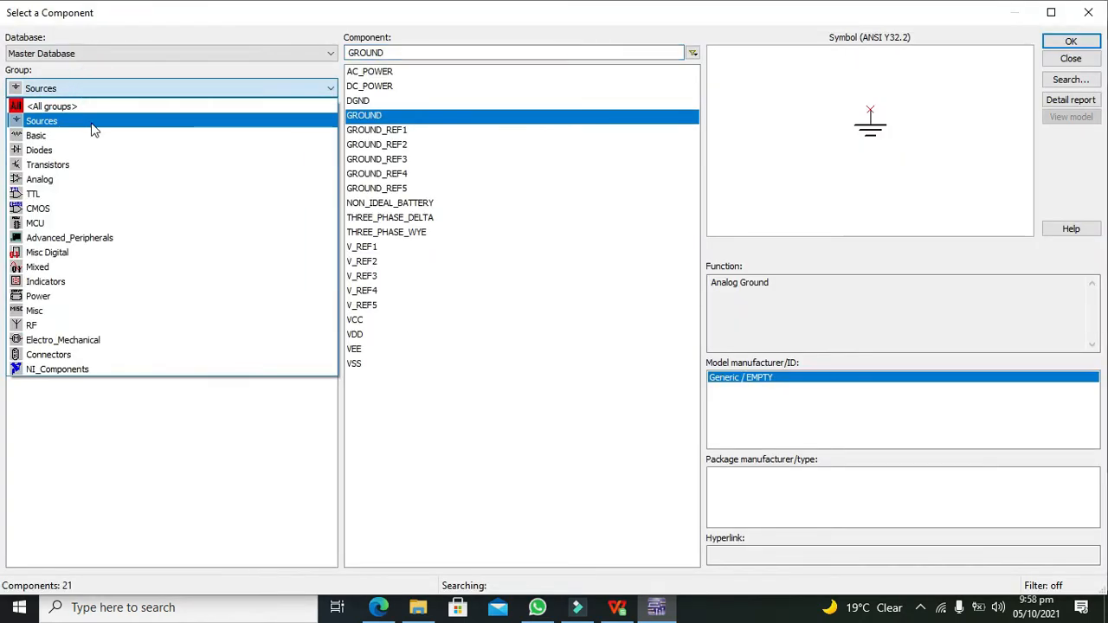
{"action": "left_click", "coordinate": [36, 136]}
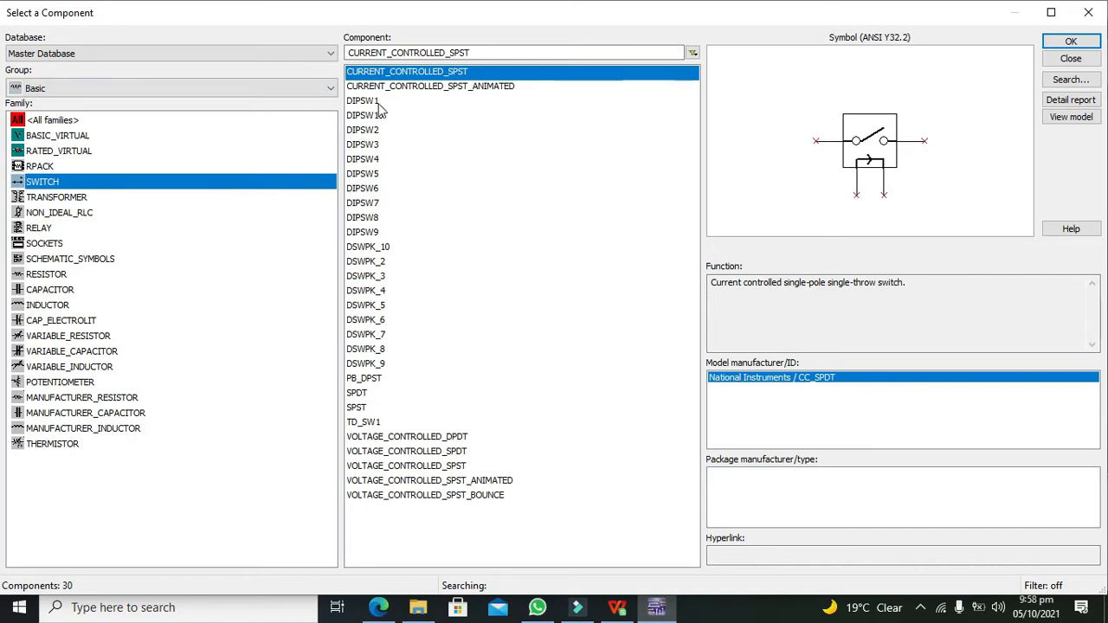
{"action": "left_click", "coordinate": [1071, 41]}
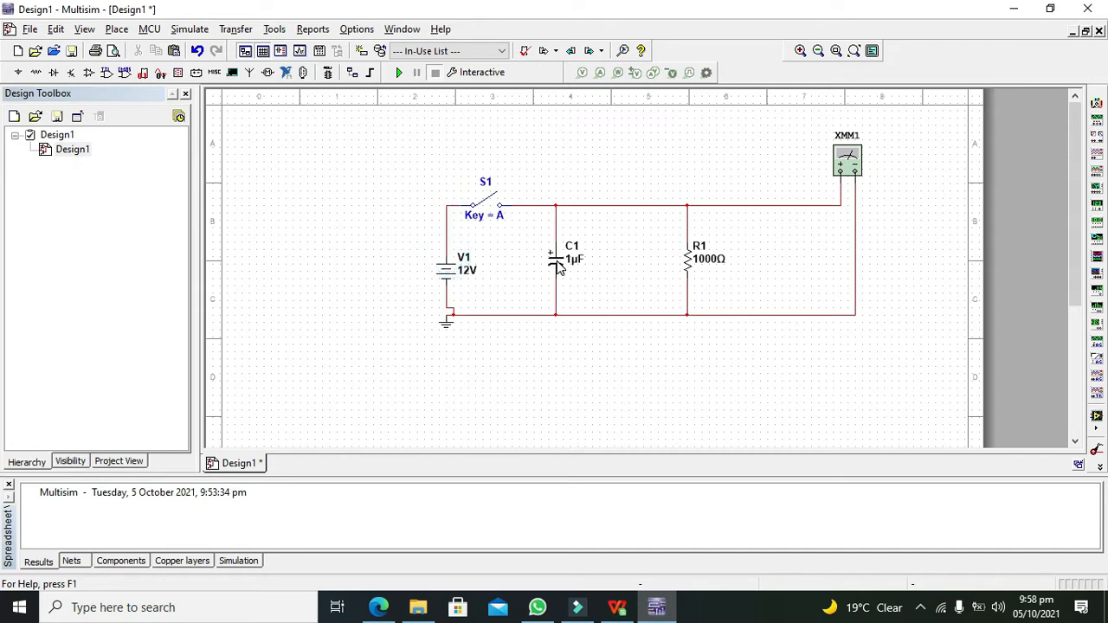
Enter 1000u as capacitor C1's capacitance and confirm.
{"action": "double_click", "coordinate": [560, 263]}
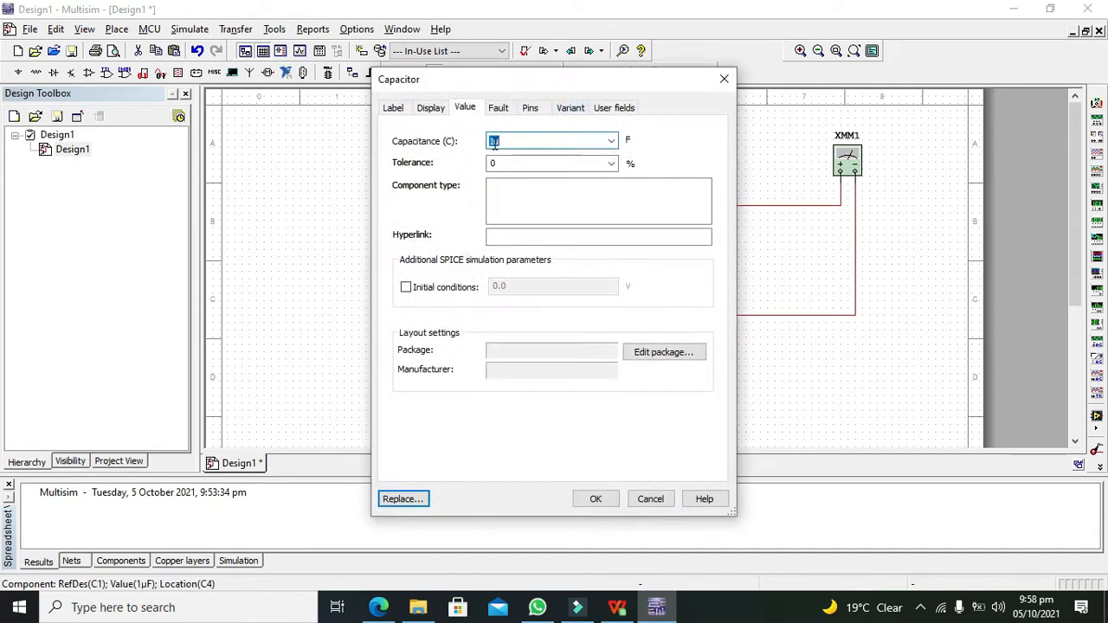
{"action": "type", "text": "1000u"}
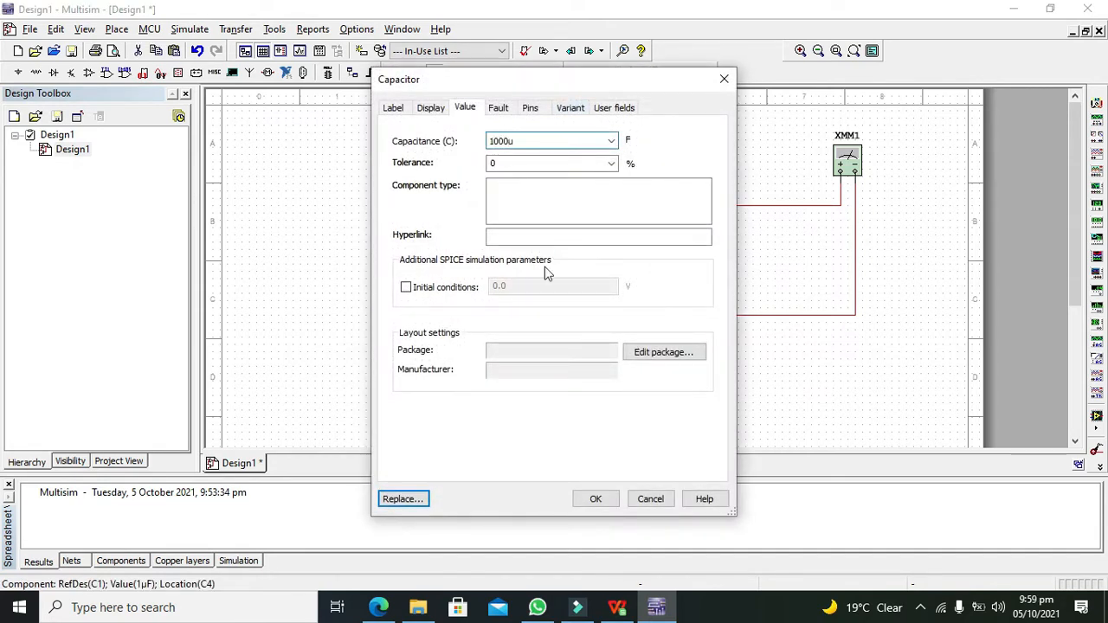
{"action": "left_click", "coordinate": [594, 499]}
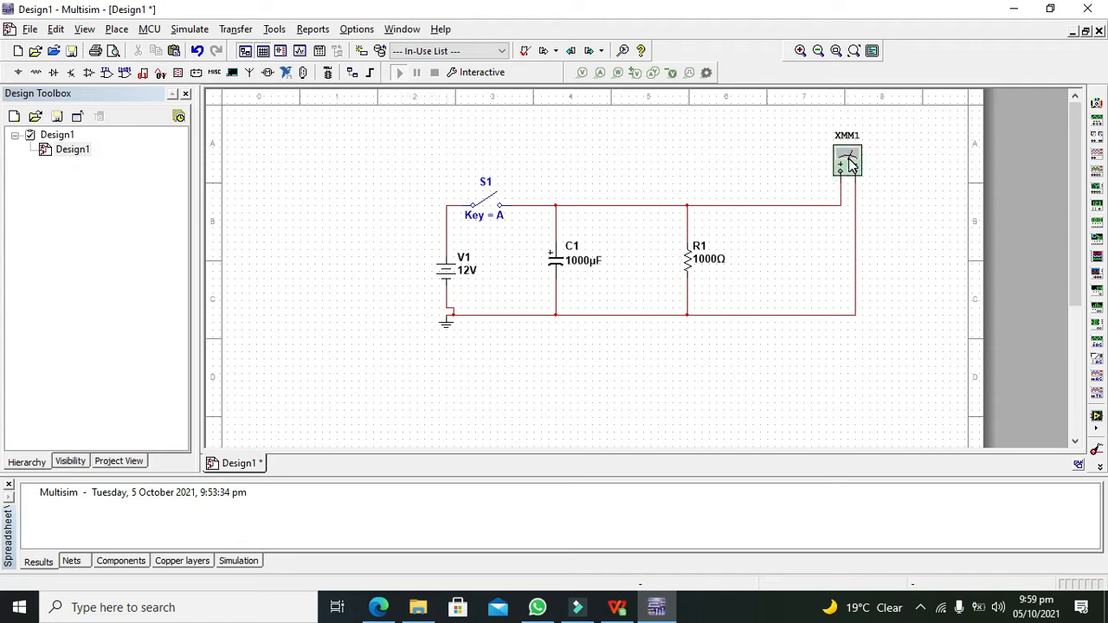
Run the simulation with XMM1's display open, closing then opening S1 to charge and discharge C1.
{"action": "double_click", "coordinate": [847, 160]}
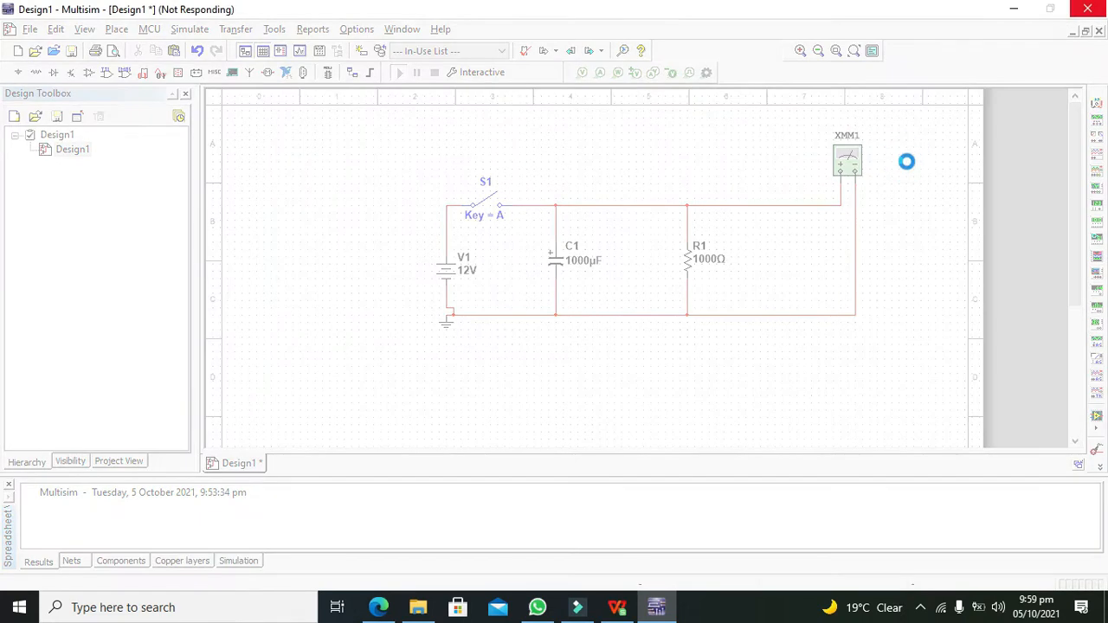
{"action": "left_click", "coordinate": [400, 72]}
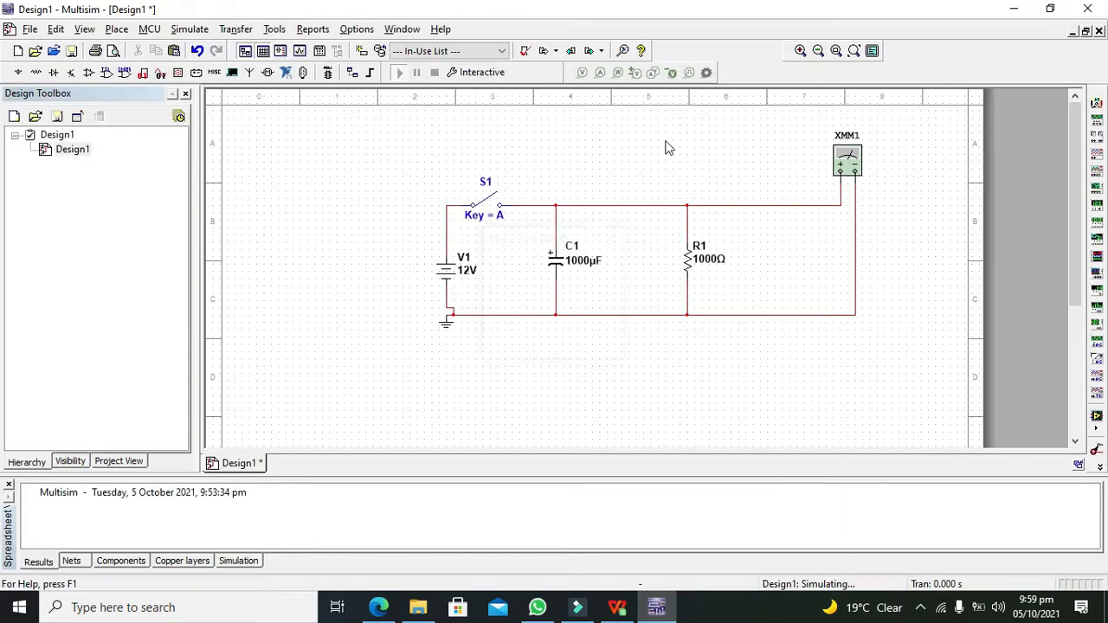
{"action": "double_click", "coordinate": [846, 161]}
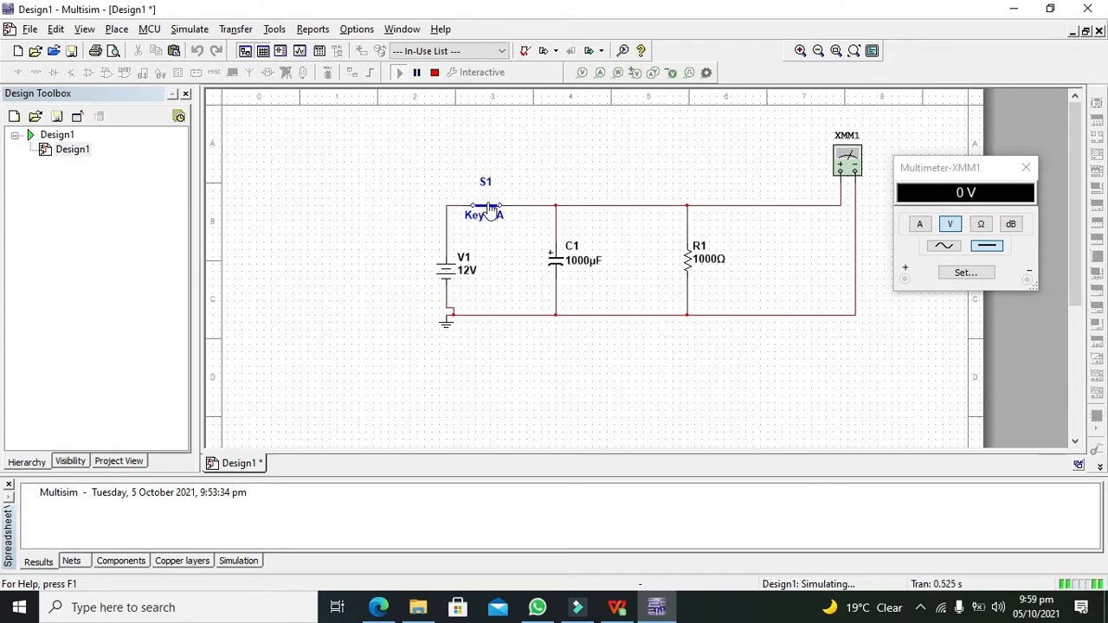
{"action": "left_click", "coordinate": [484, 208]}
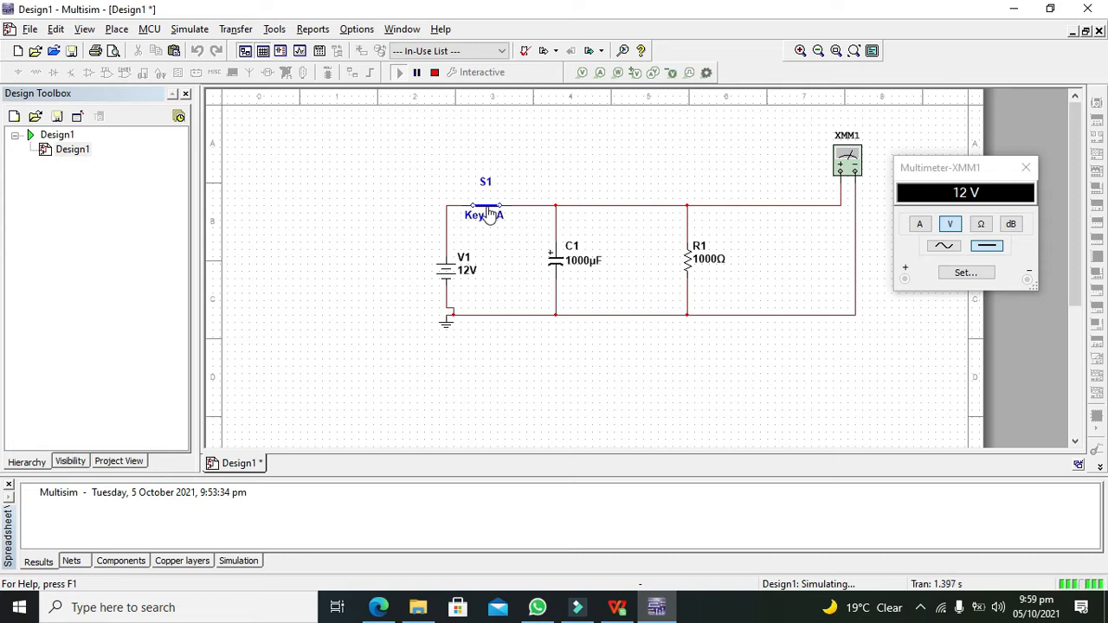
{"action": "left_click", "coordinate": [486, 212]}
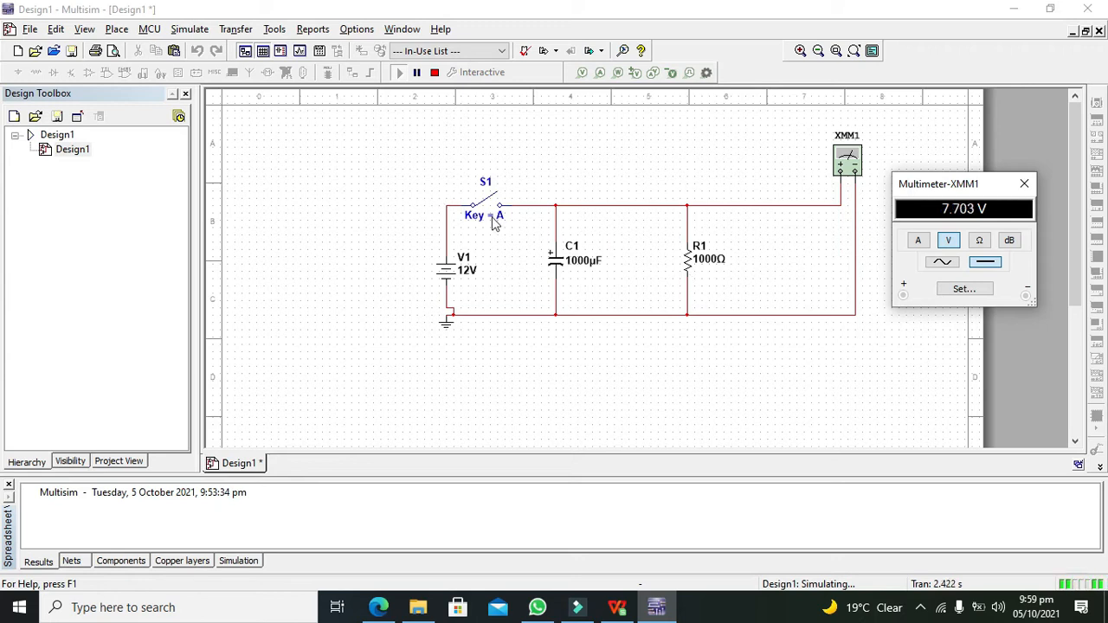
{"action": "mouse_move", "coordinate": [519, 236]}
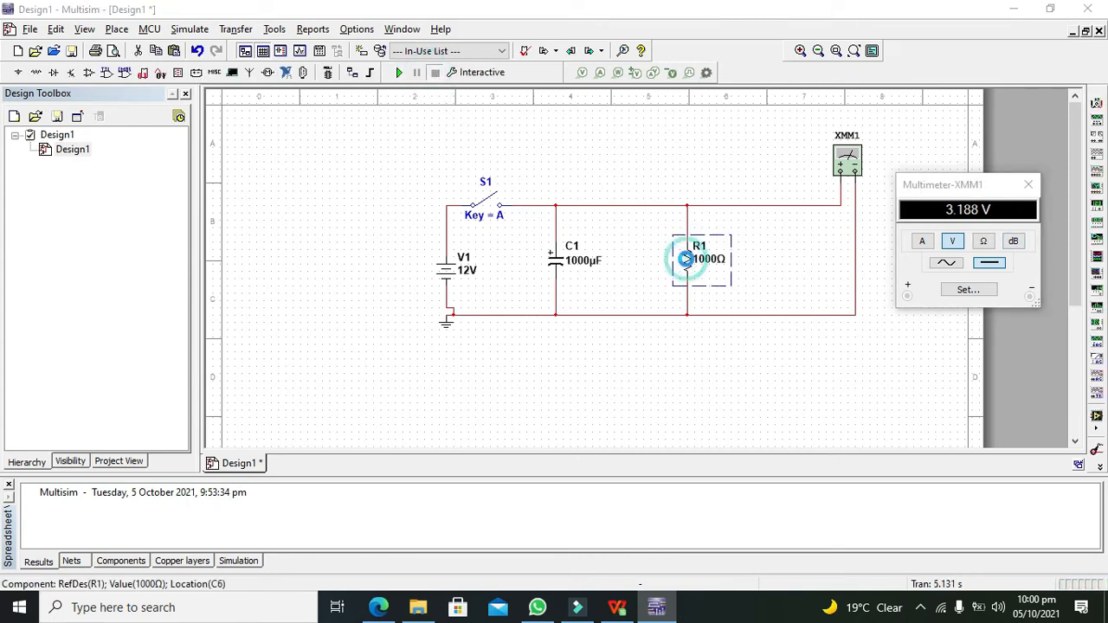
Set R1 to 10000Ω and close switch S1 to recharge the capacitor.
{"action": "double_click", "coordinate": [699, 258]}
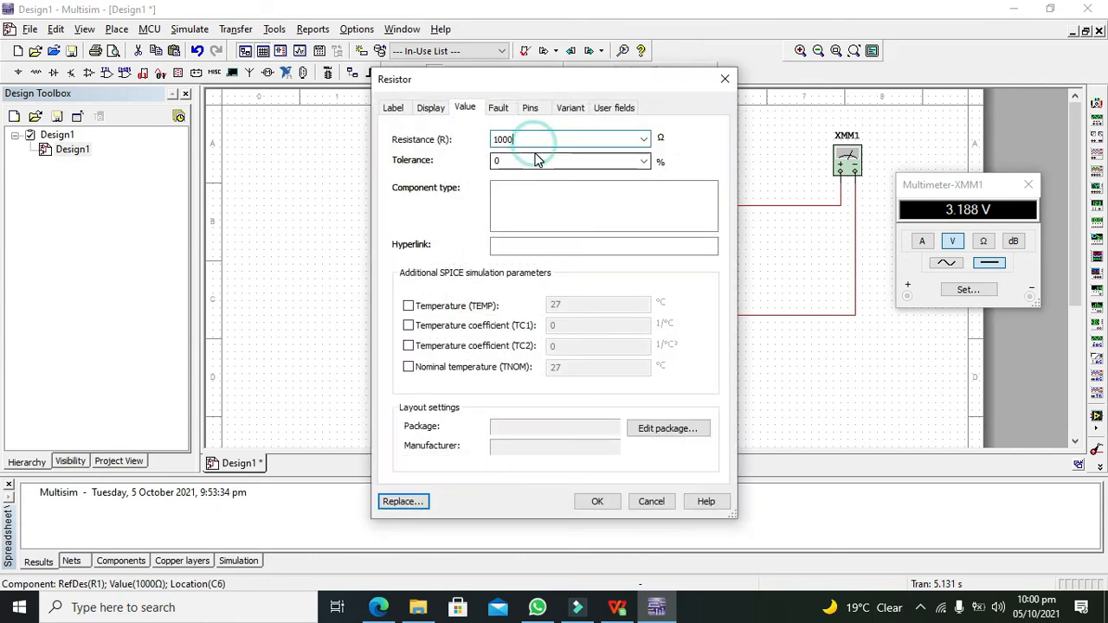
{"action": "type", "text": "0"}
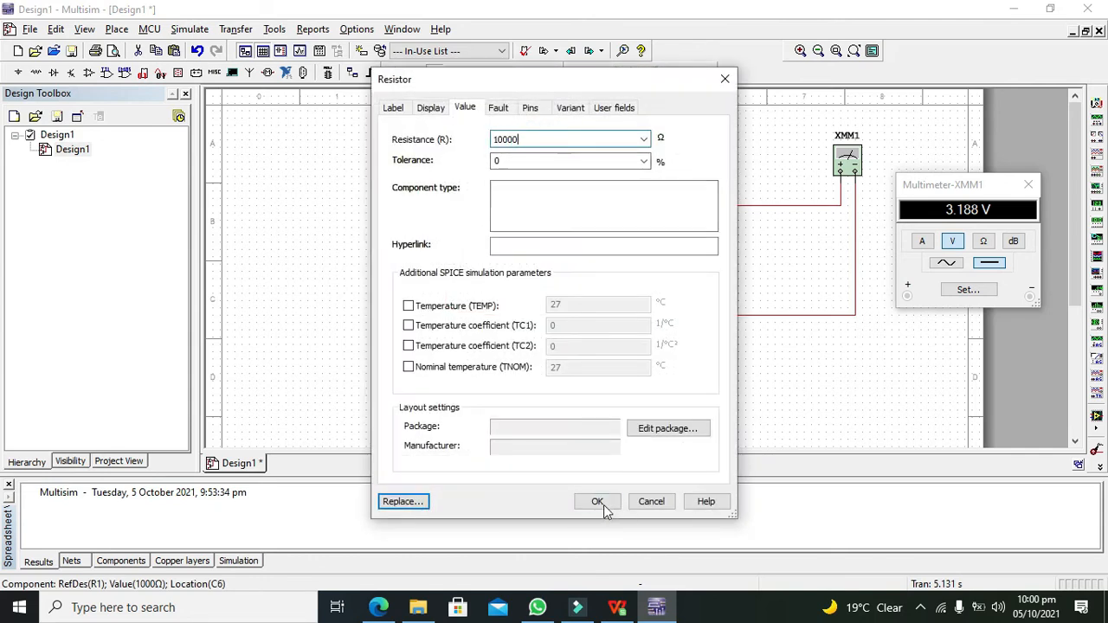
{"action": "left_click", "coordinate": [597, 501]}
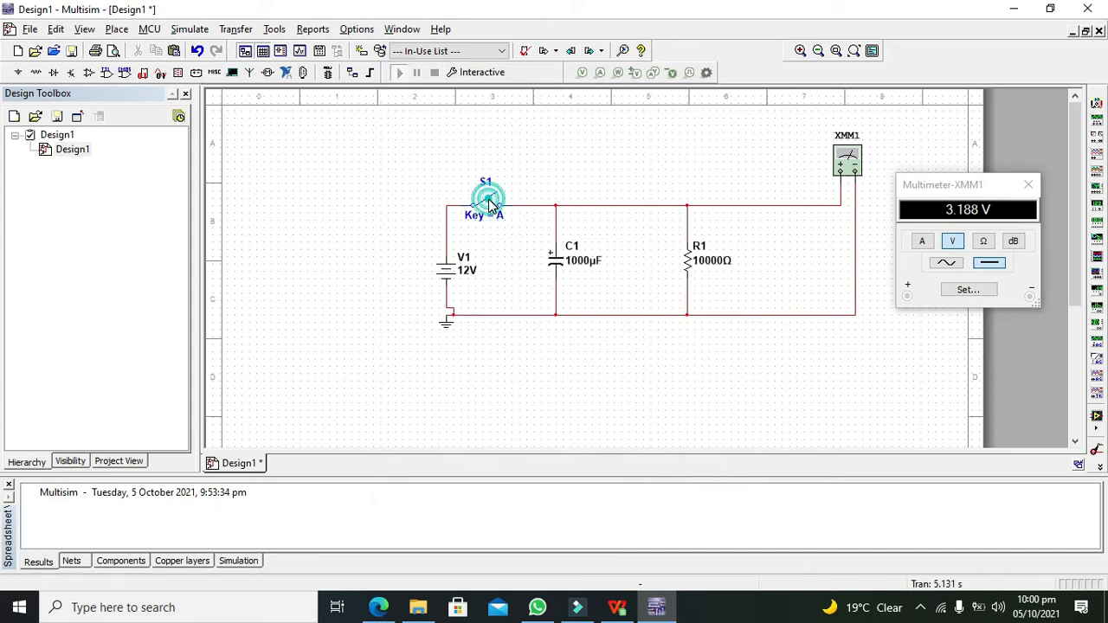
{"action": "left_click", "coordinate": [488, 199]}
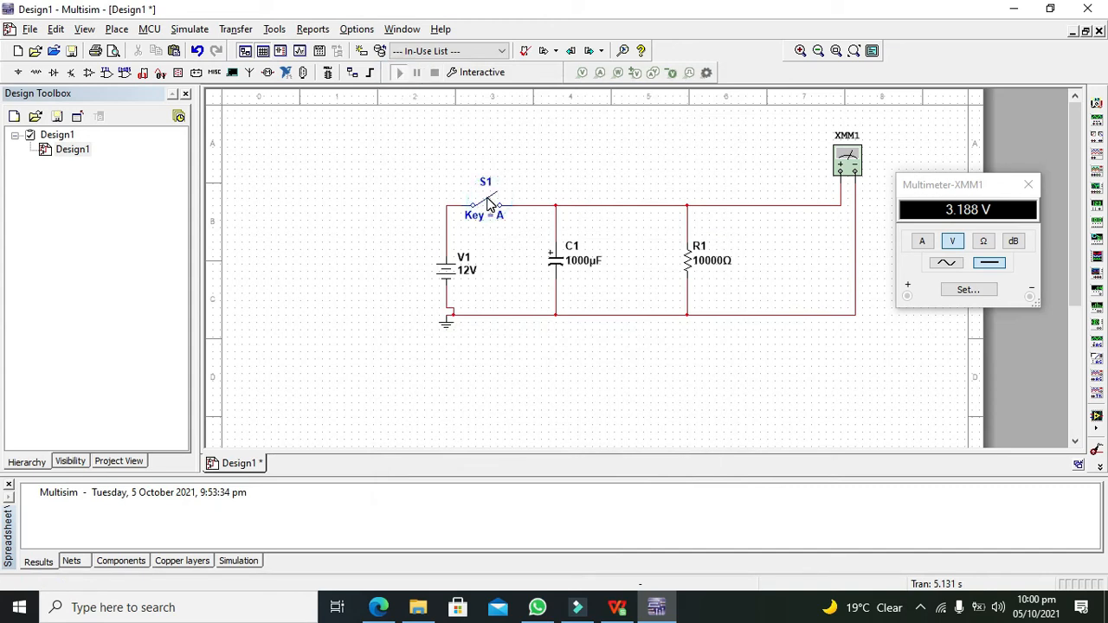
Run the simulation, watch the slower discharge reach 9.888 V, then stop it.
{"action": "left_click", "coordinate": [487, 196]}
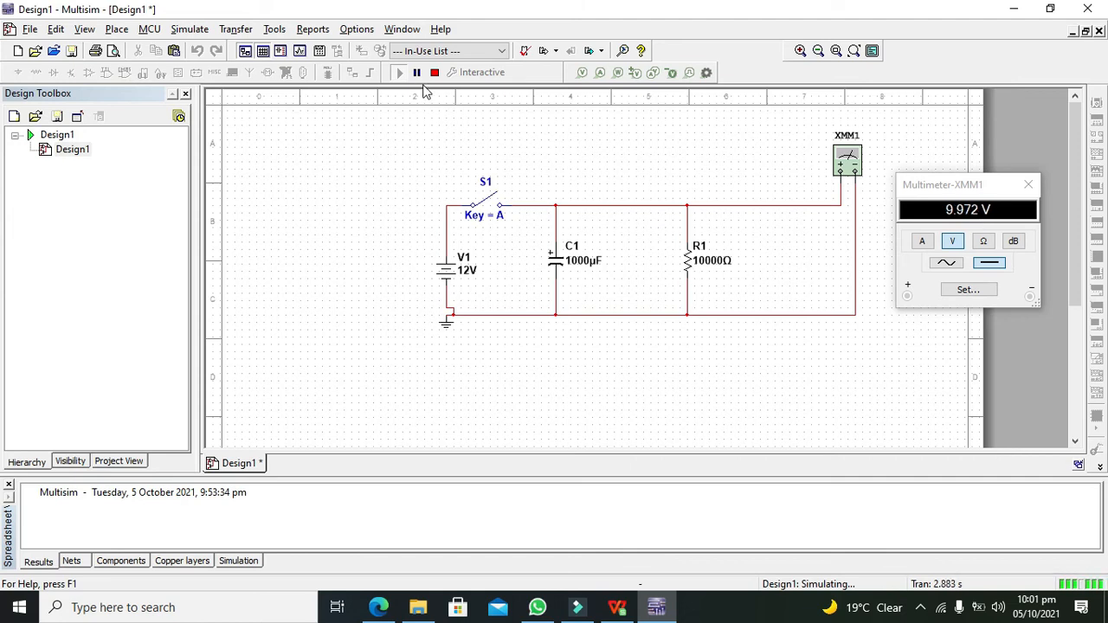
{"action": "left_click", "coordinate": [701, 260]}
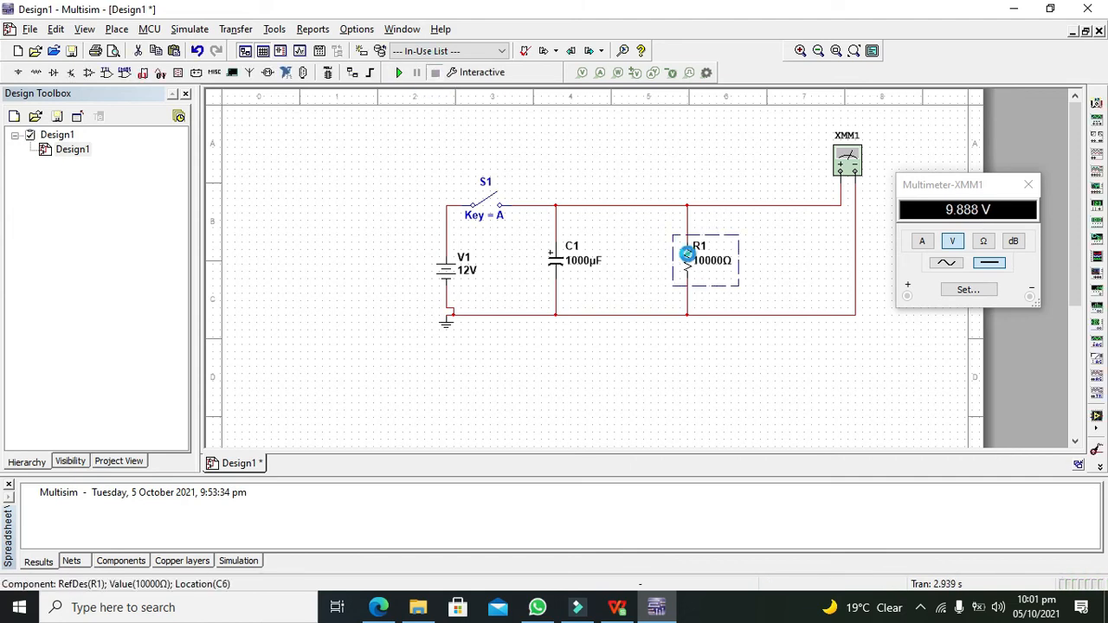
Append k to R1's resistance to make it 1000kΩ and confirm.
{"action": "double_click", "coordinate": [708, 260]}
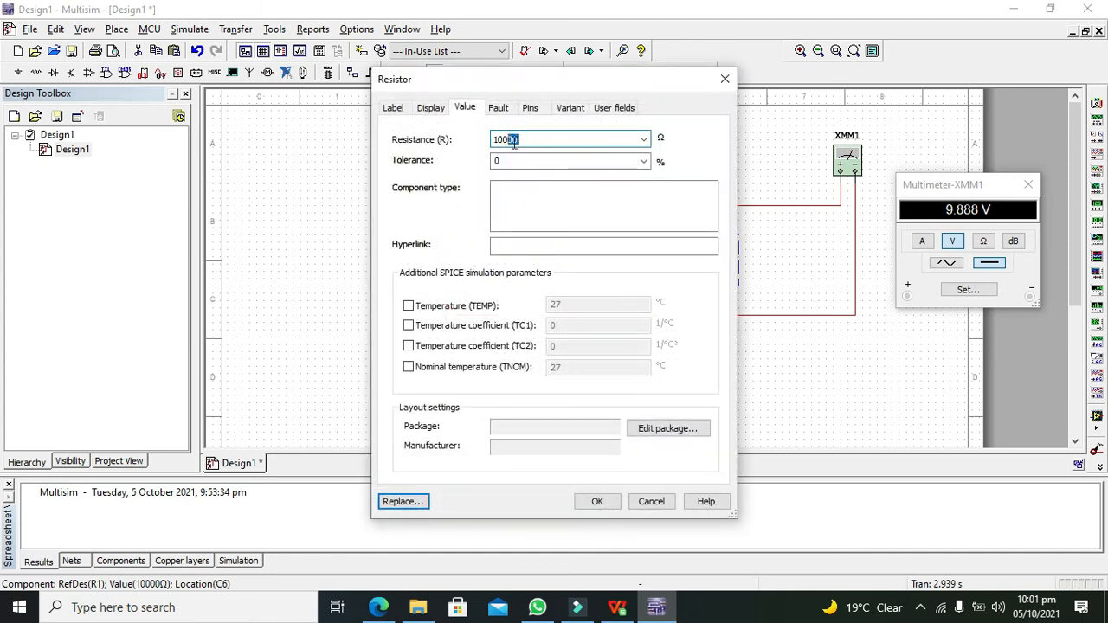
{"action": "type", "text": "k"}
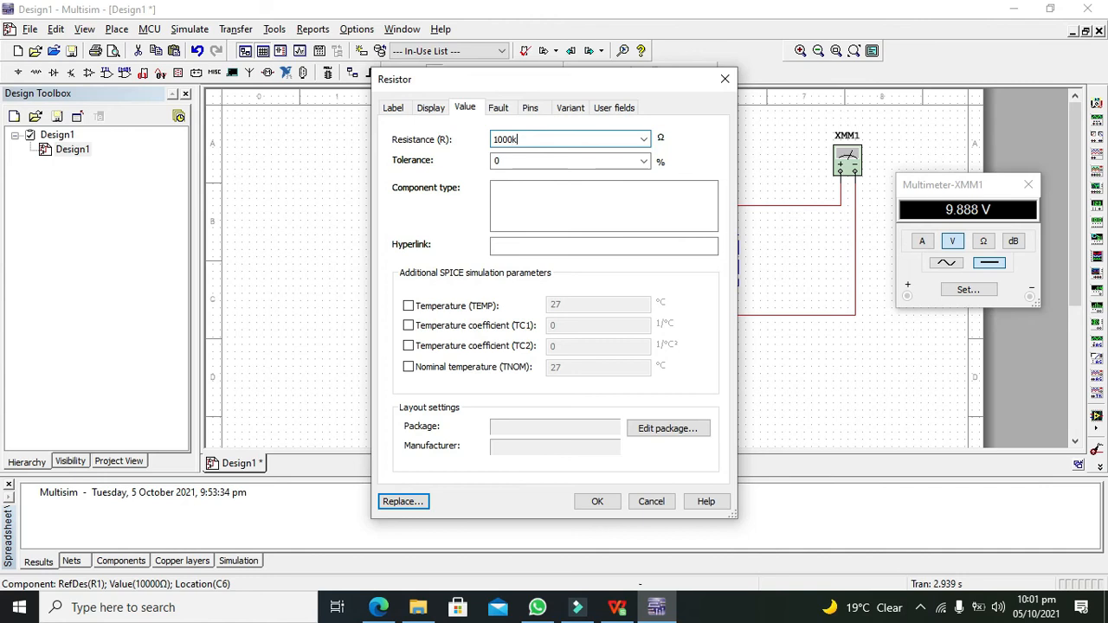
{"action": "left_click", "coordinate": [597, 501]}
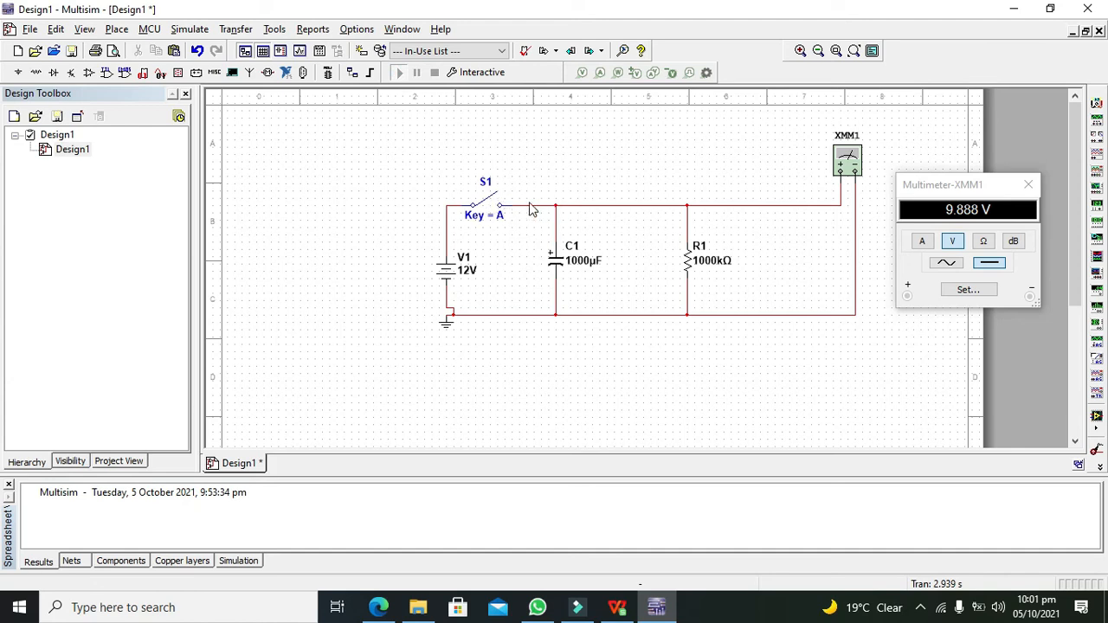
Run the 1000kΩ simulation, toggle S1 closed then open; the meter holds near 11.988 V.
{"action": "left_click", "coordinate": [489, 201]}
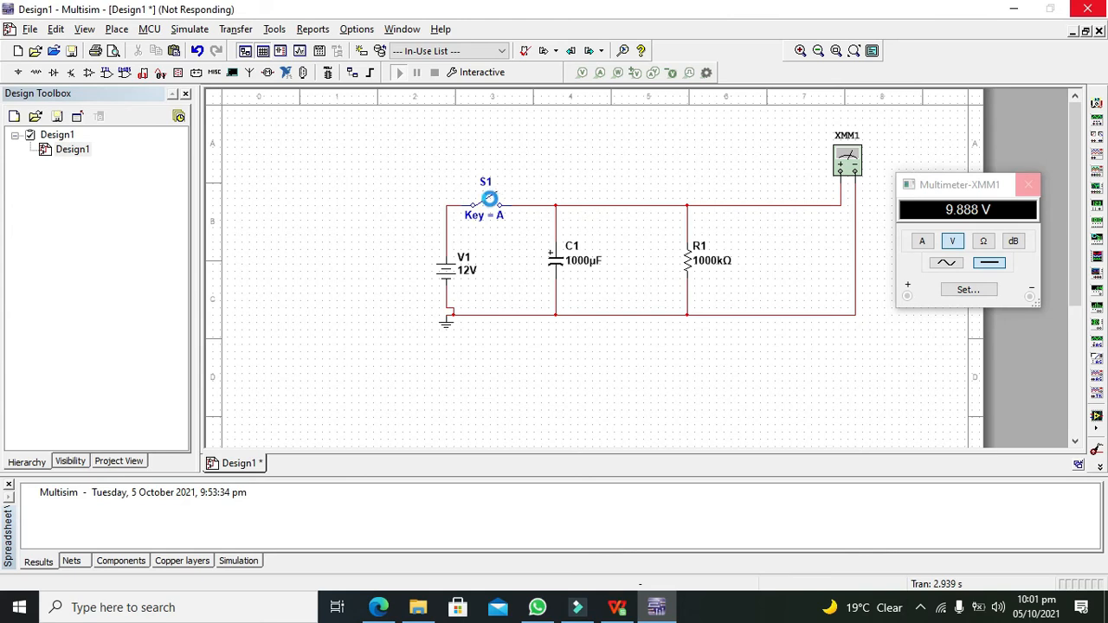
{"action": "left_click", "coordinate": [492, 194]}
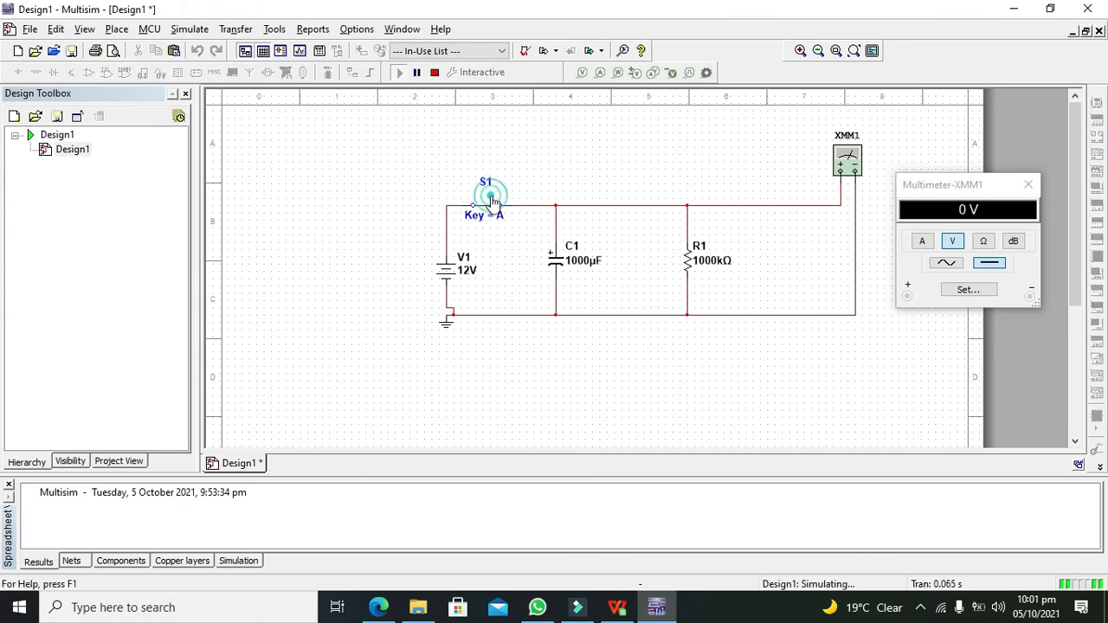
{"action": "left_click", "coordinate": [489, 195]}
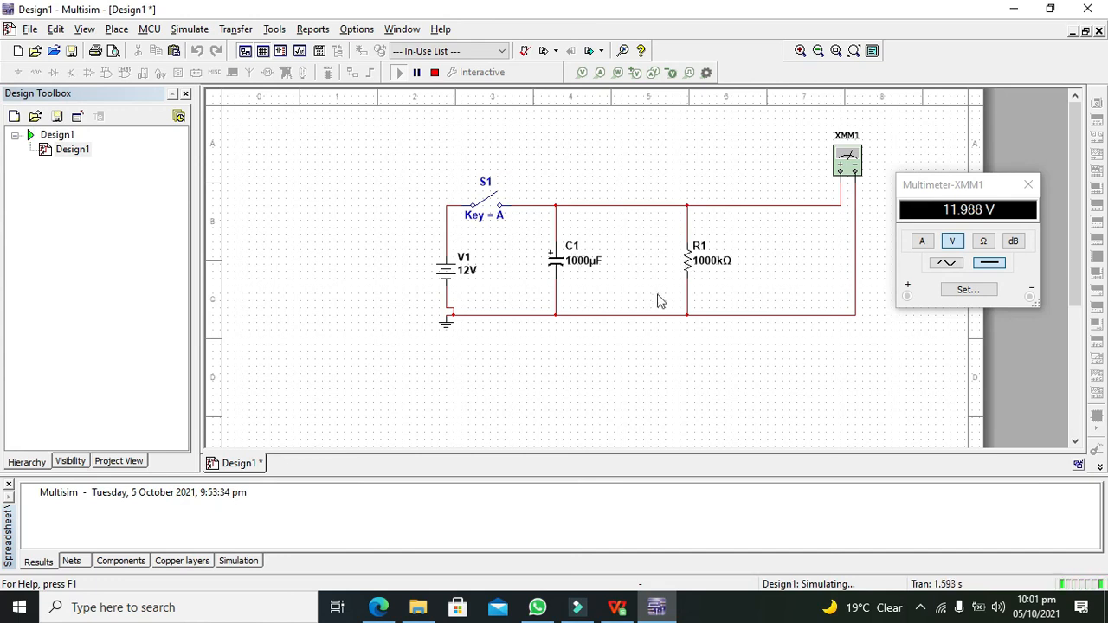
{"action": "mouse_move", "coordinate": [705, 282]}
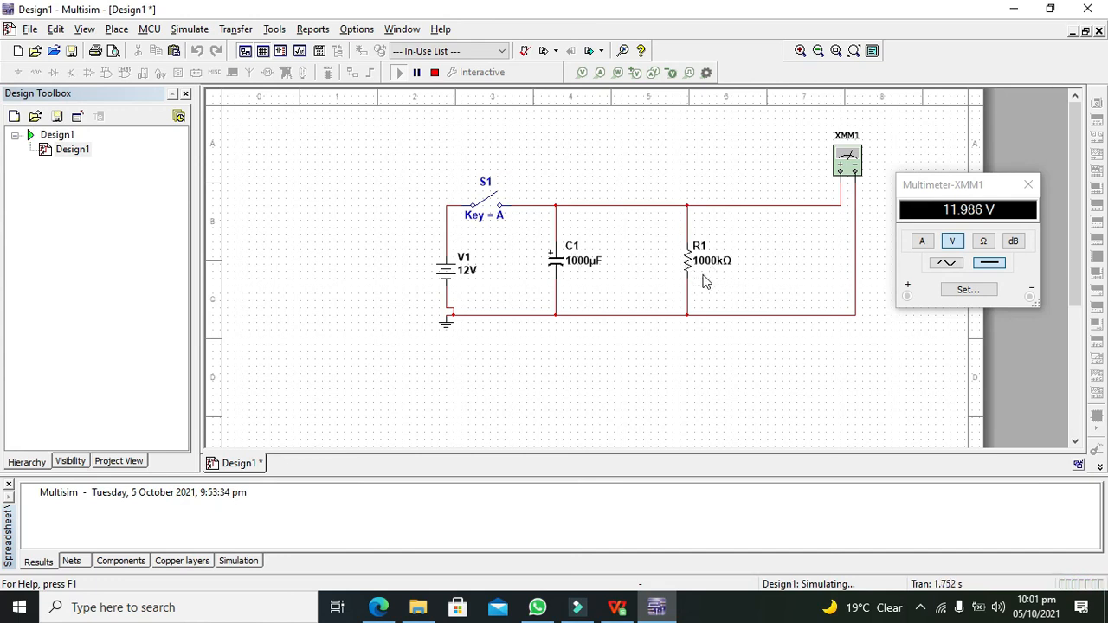